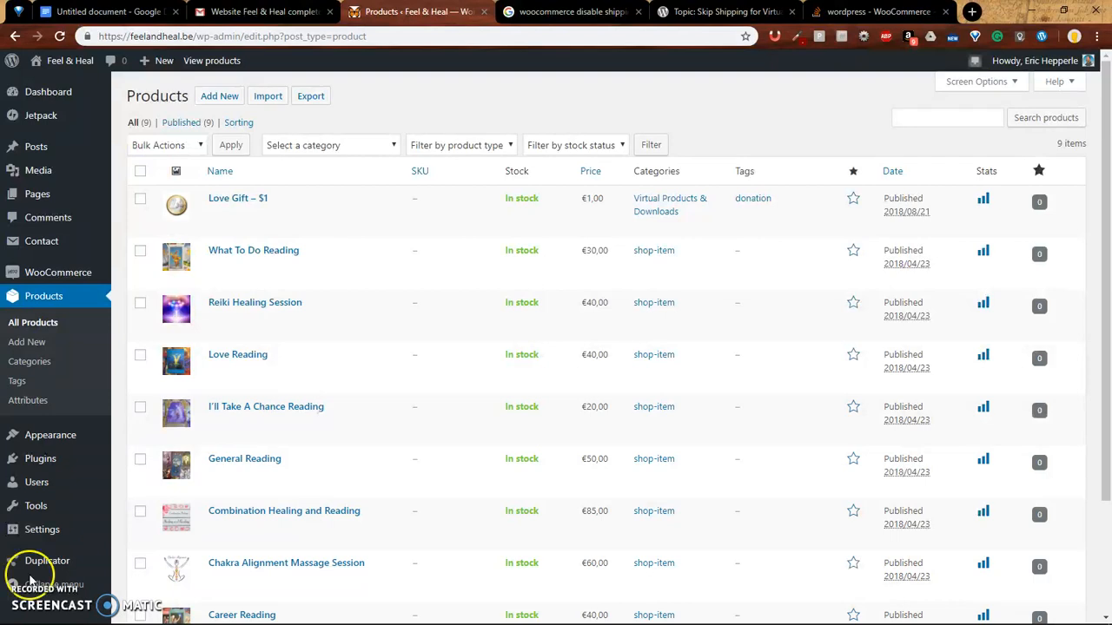
mouse_move(745, 139)
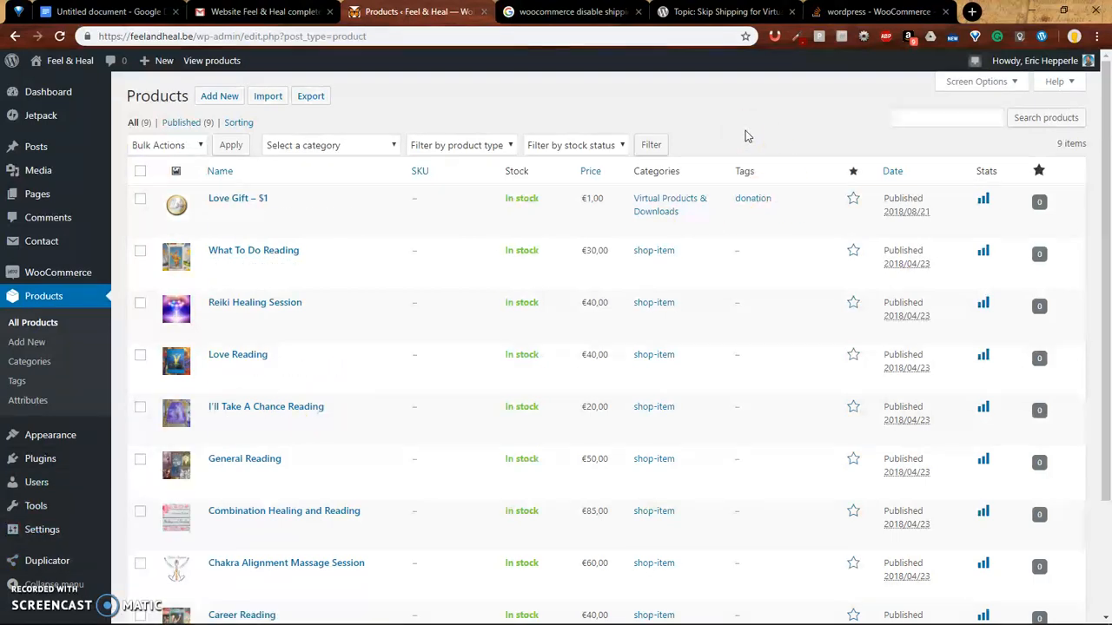
mouse_move(48, 91)
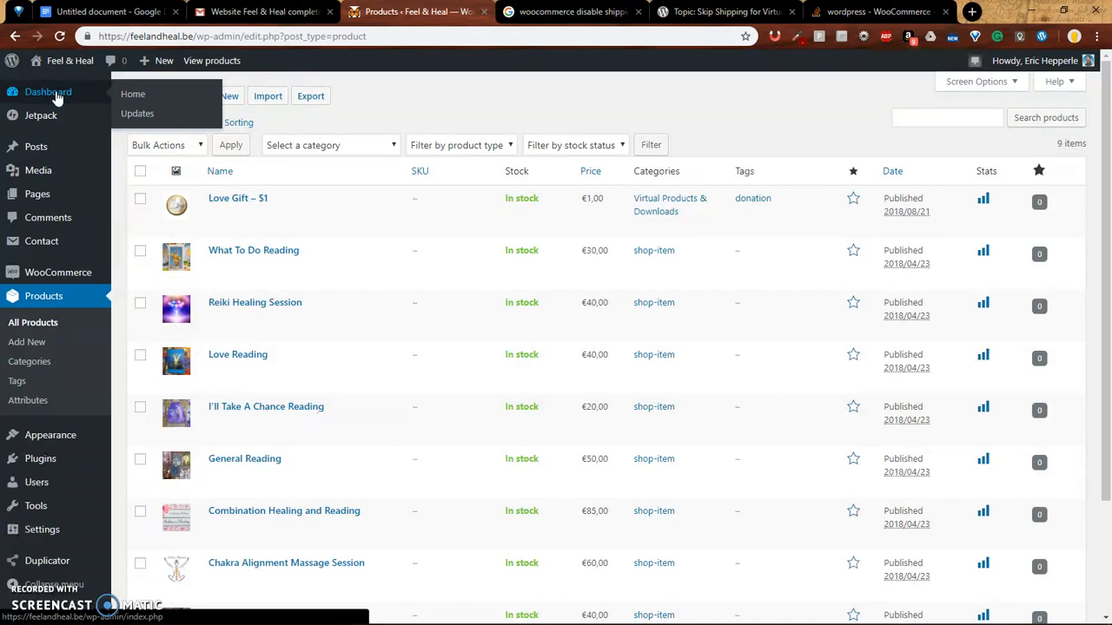
Open the Dashboard Home overview and scroll through the Welcome panel
left_click(133, 93)
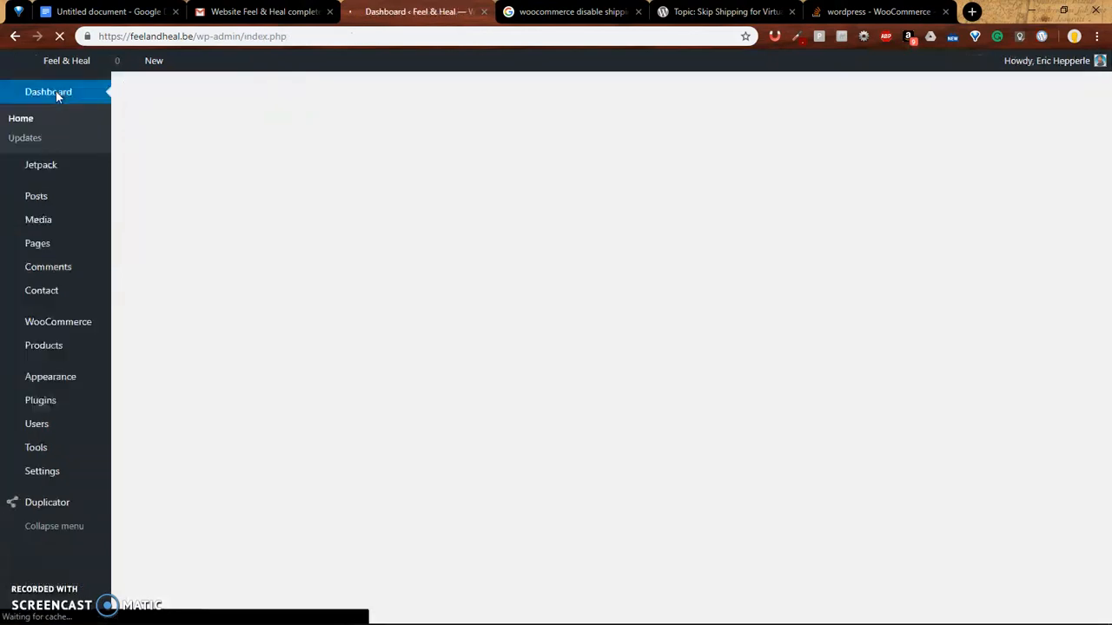
left_click(48, 91)
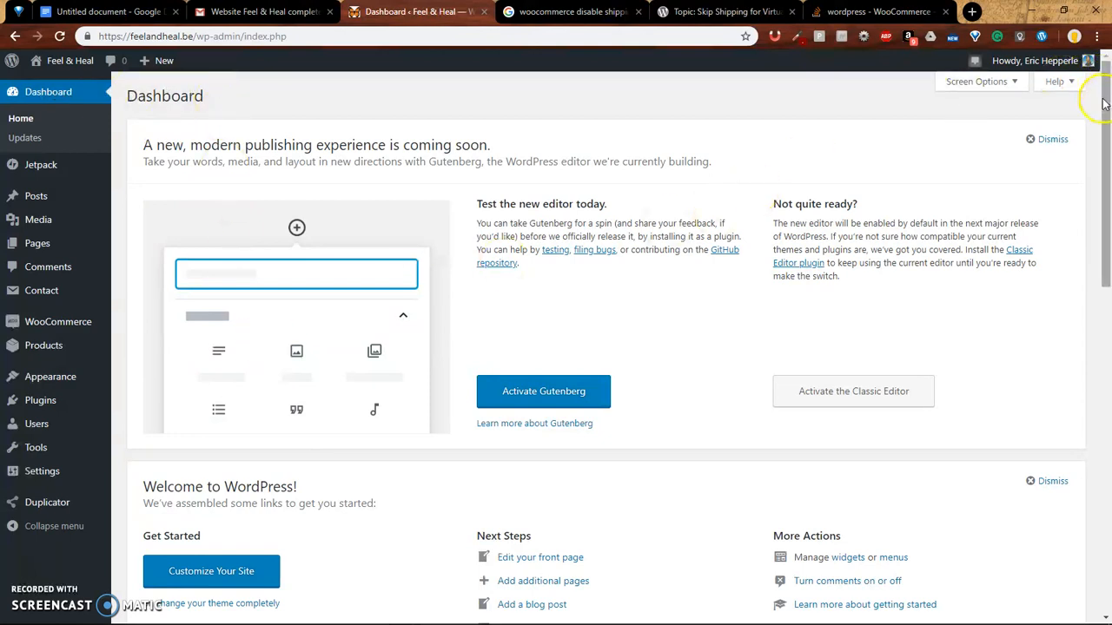
scroll("down", 3)
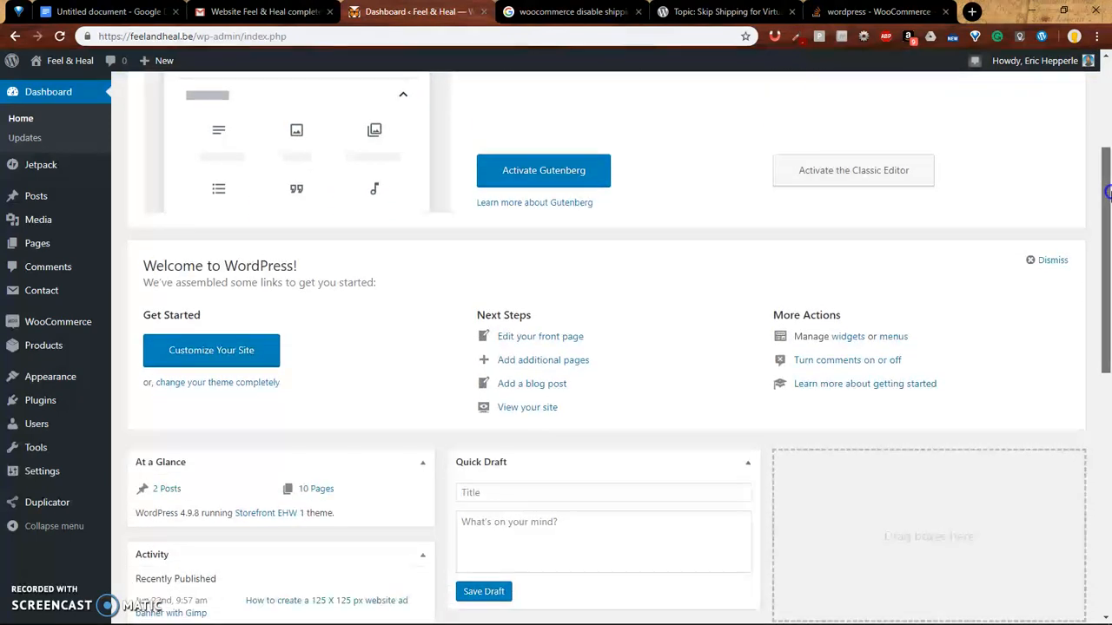
scroll("down", 3)
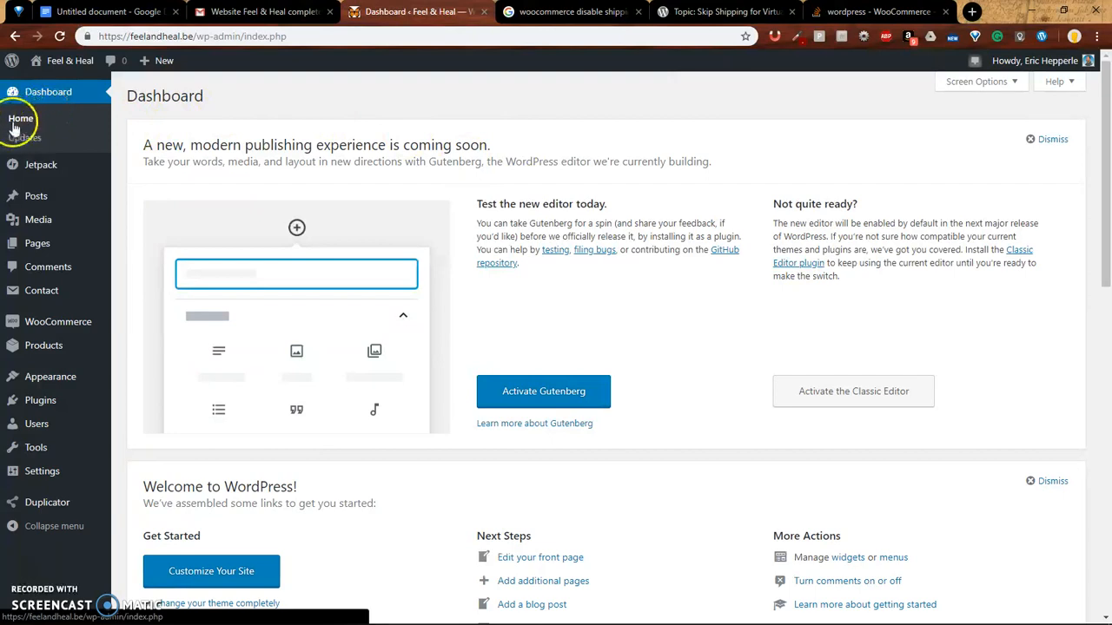
mouse_move(122, 122)
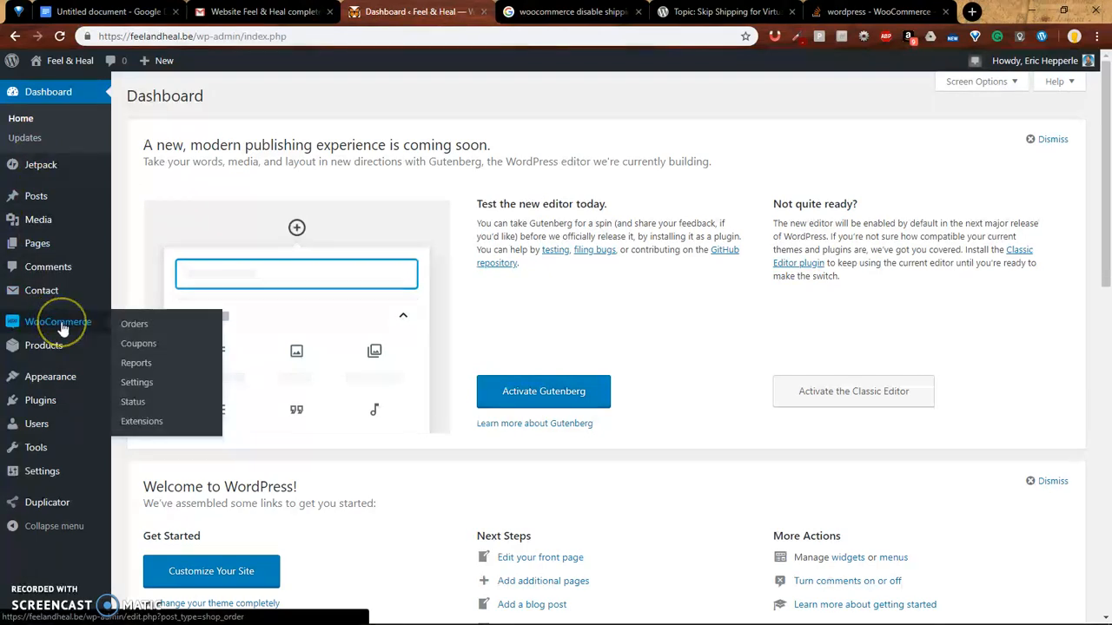
mouse_move(44, 345)
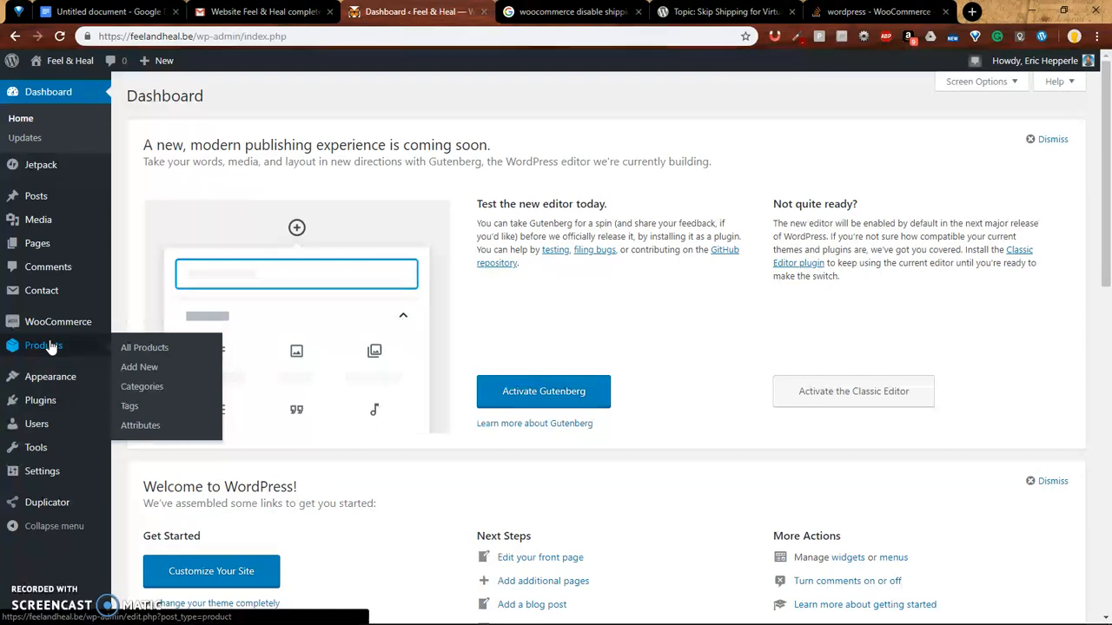
mouse_move(58, 321)
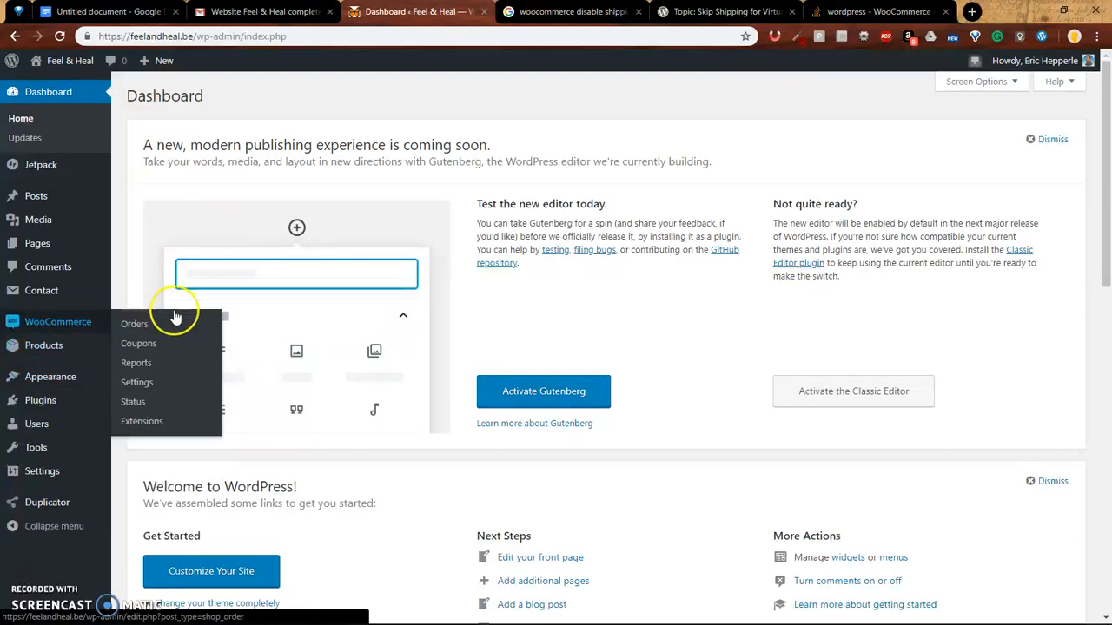
mouse_move(43, 346)
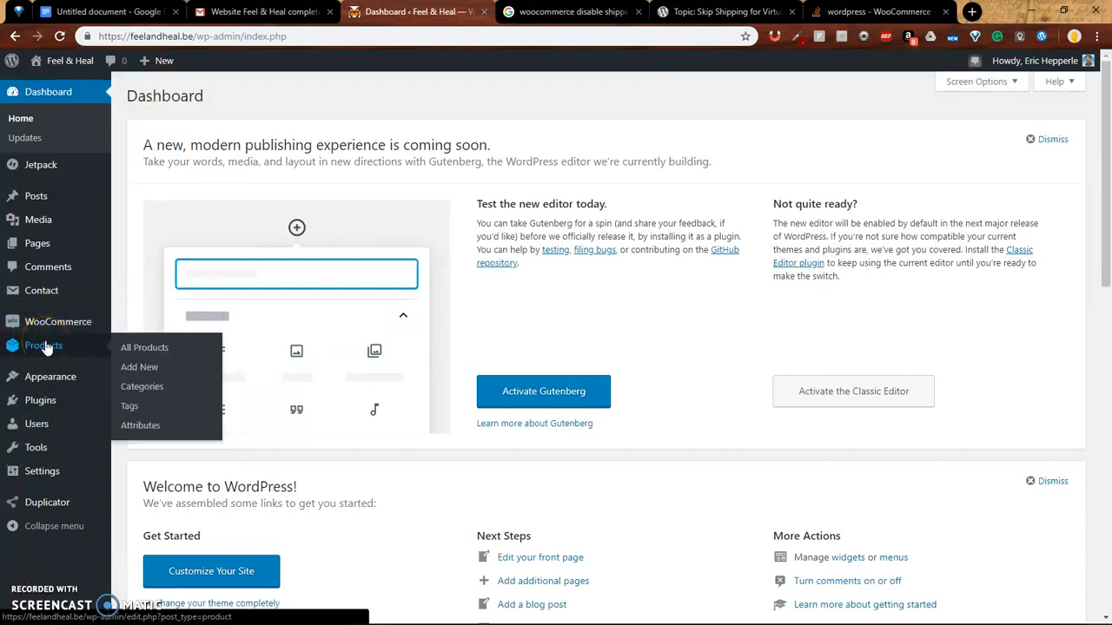
Open Products > All Products and scroll down to Career Reading
left_click(144, 348)
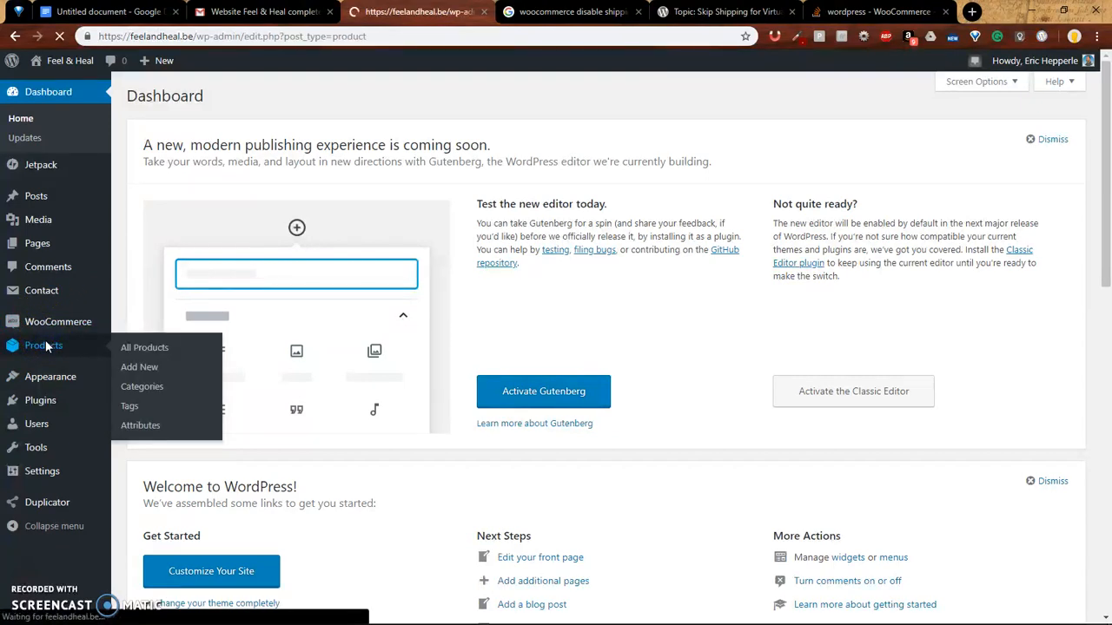
left_click(144, 347)
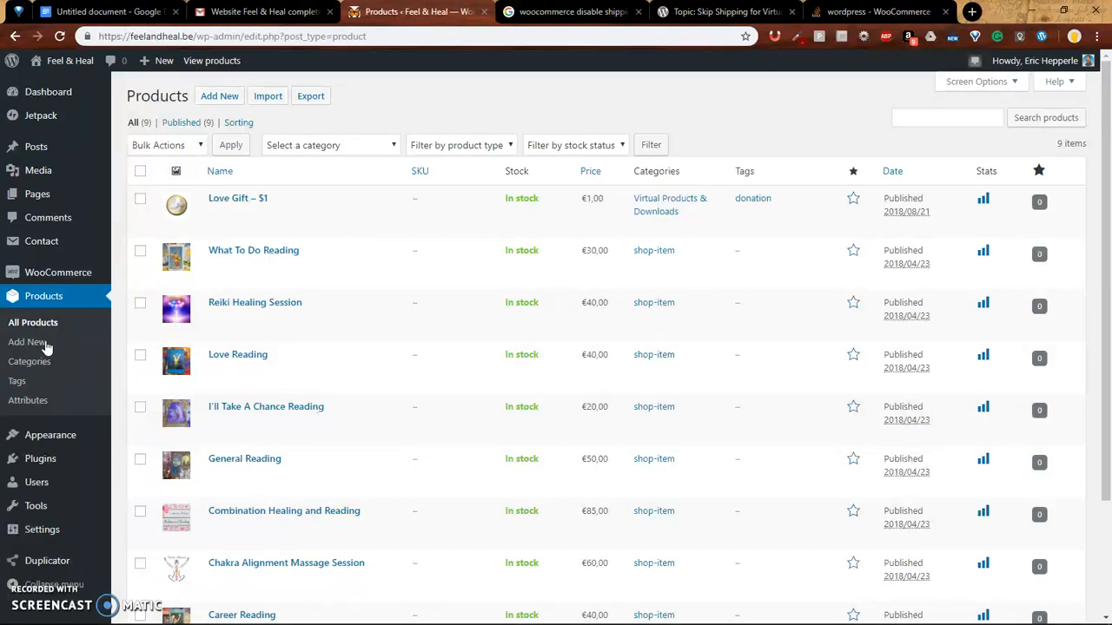
mouse_move(252, 360)
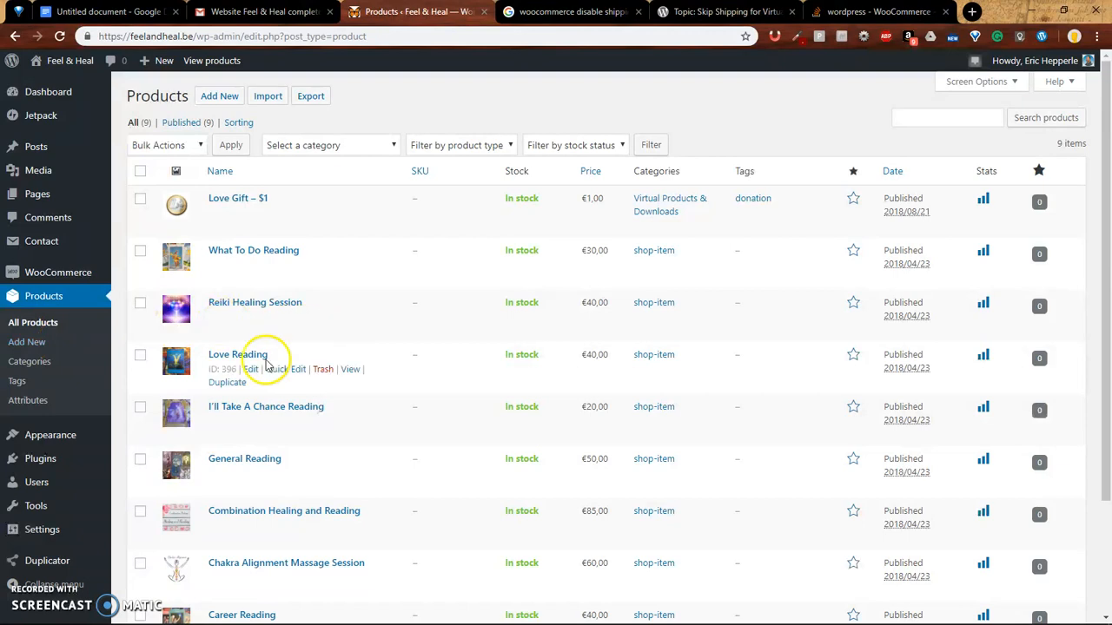
mouse_move(1103, 186)
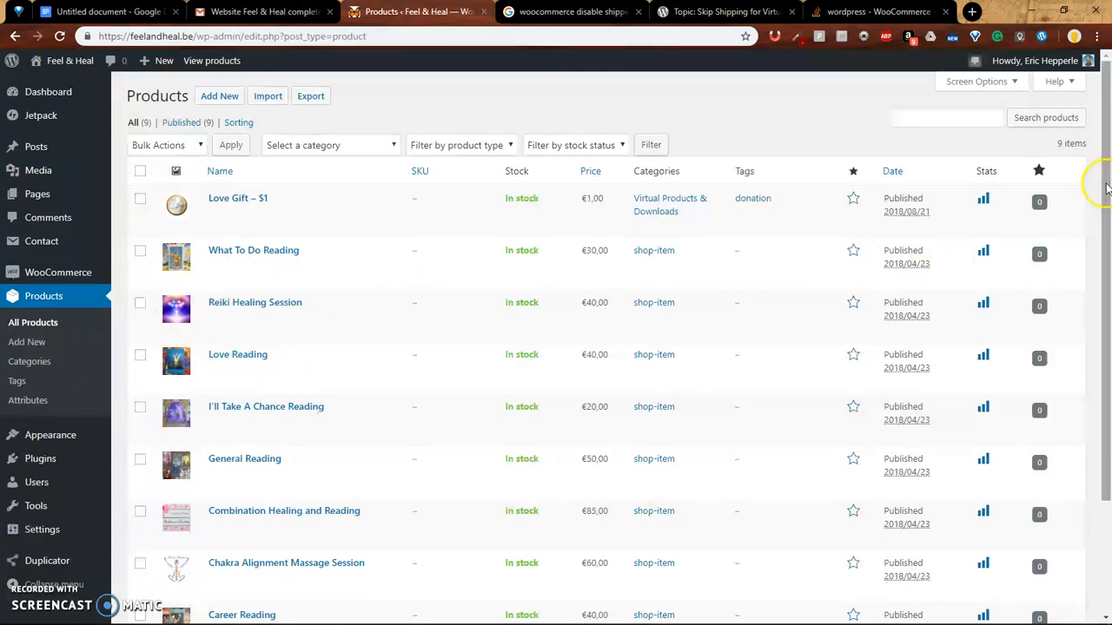
scroll("down", 3)
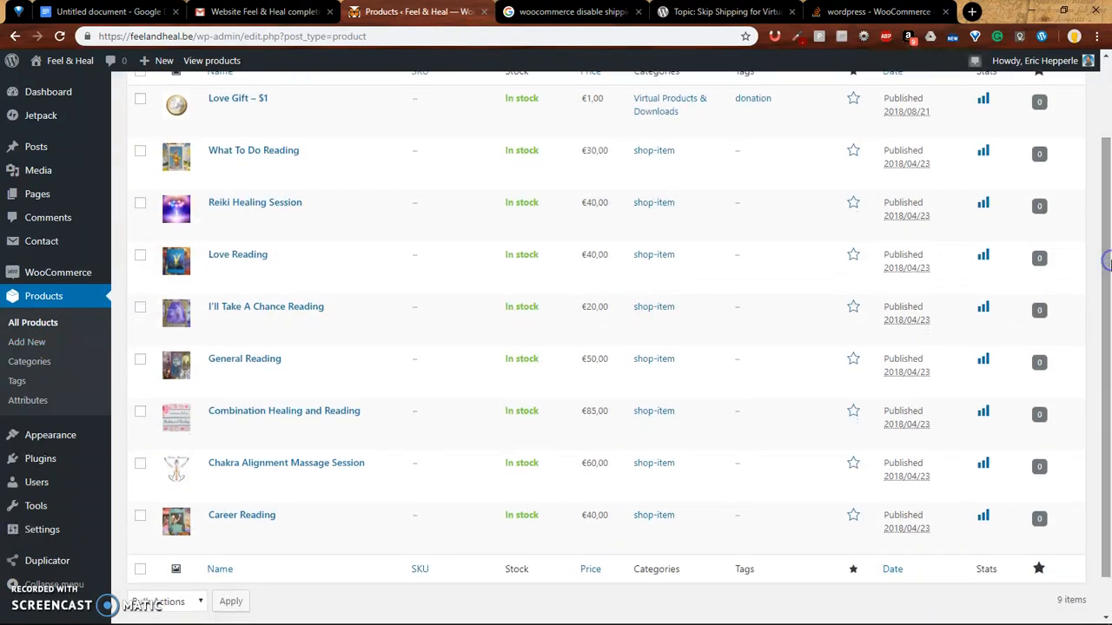
mouse_move(254, 203)
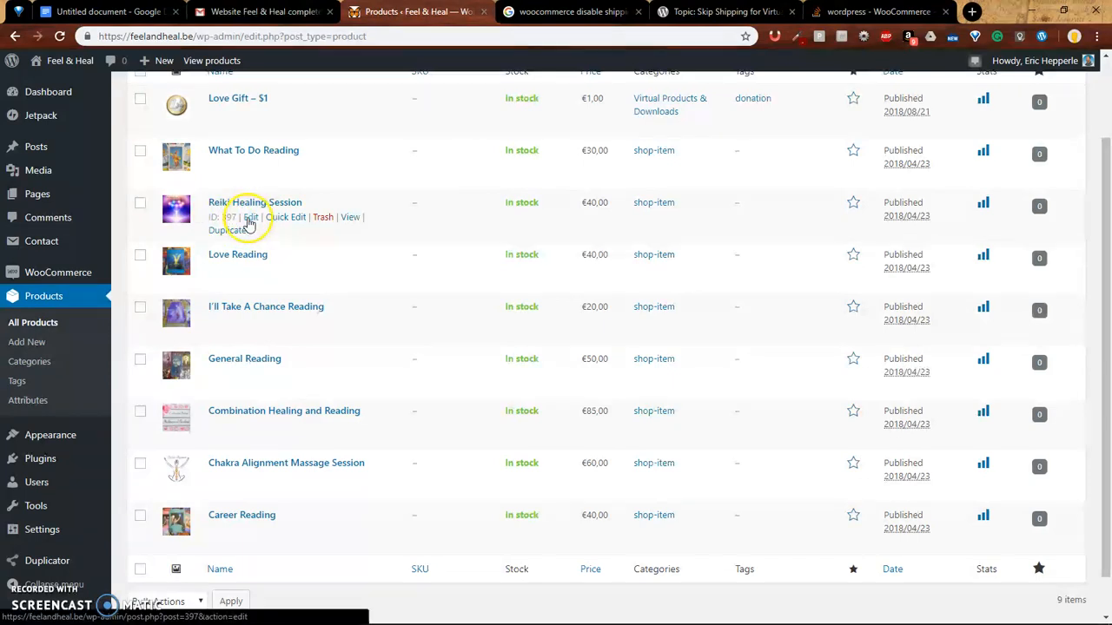
left_click(250, 216)
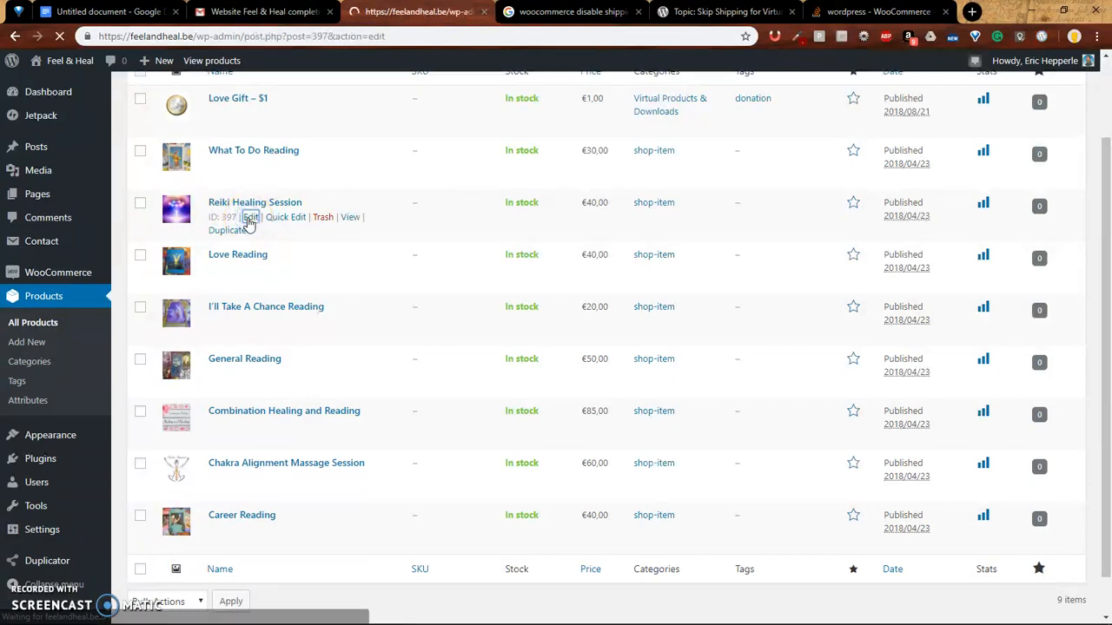
left_click(251, 218)
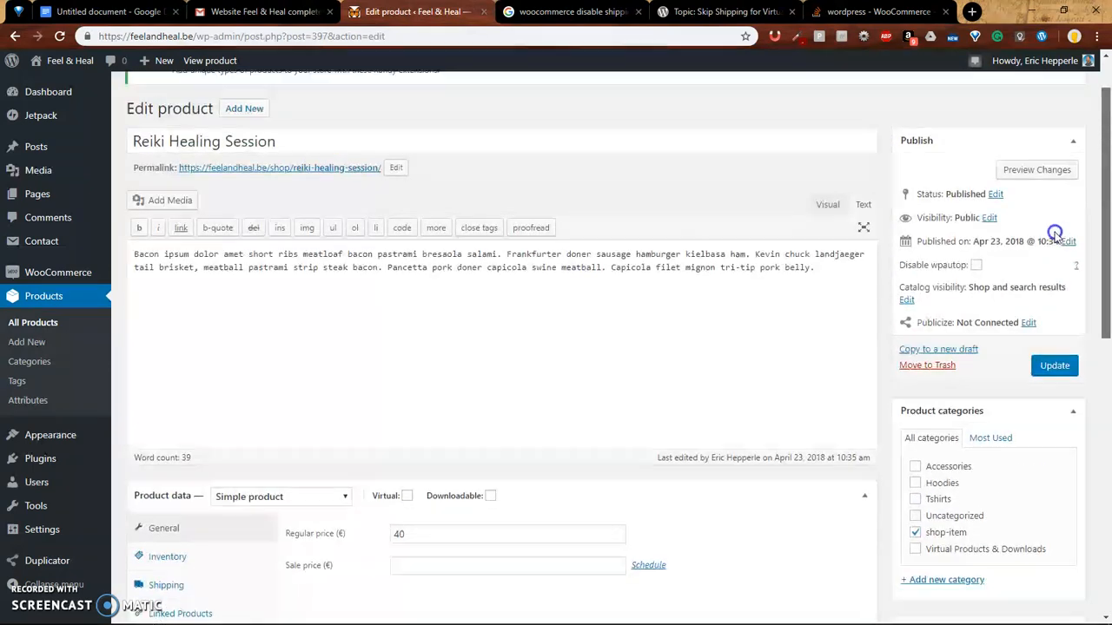
scroll("down", 3)
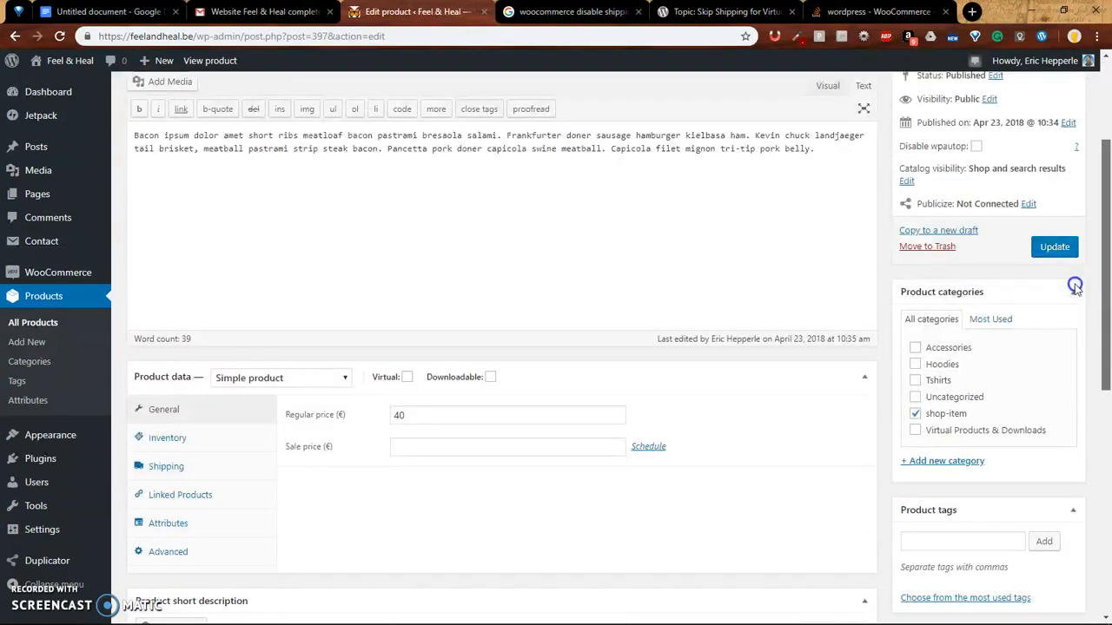
scroll("down", 3)
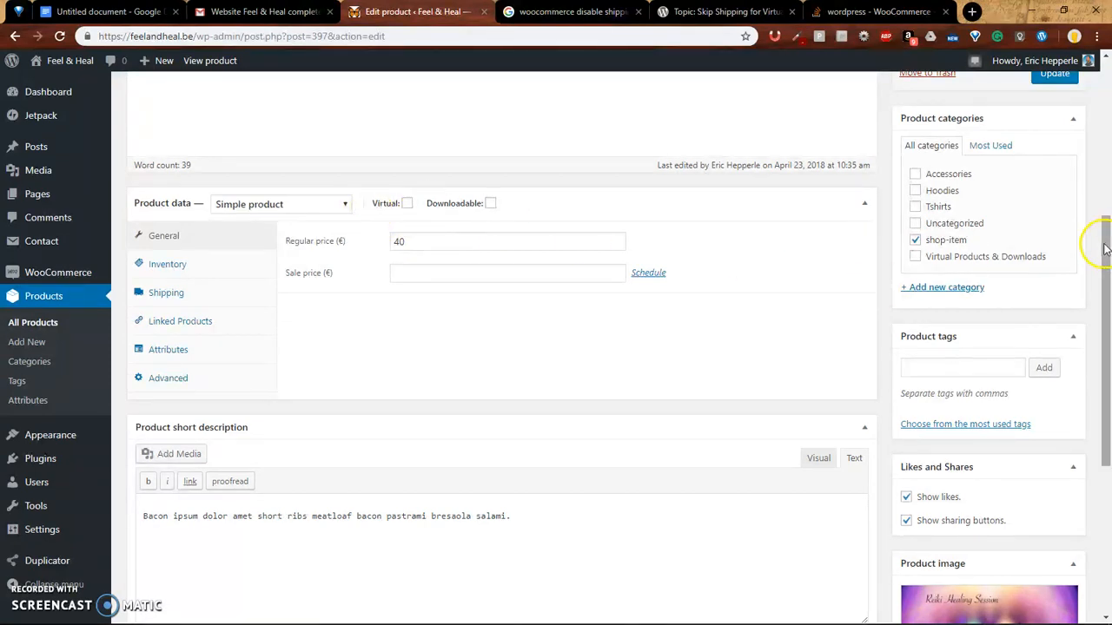
scroll("up", 3)
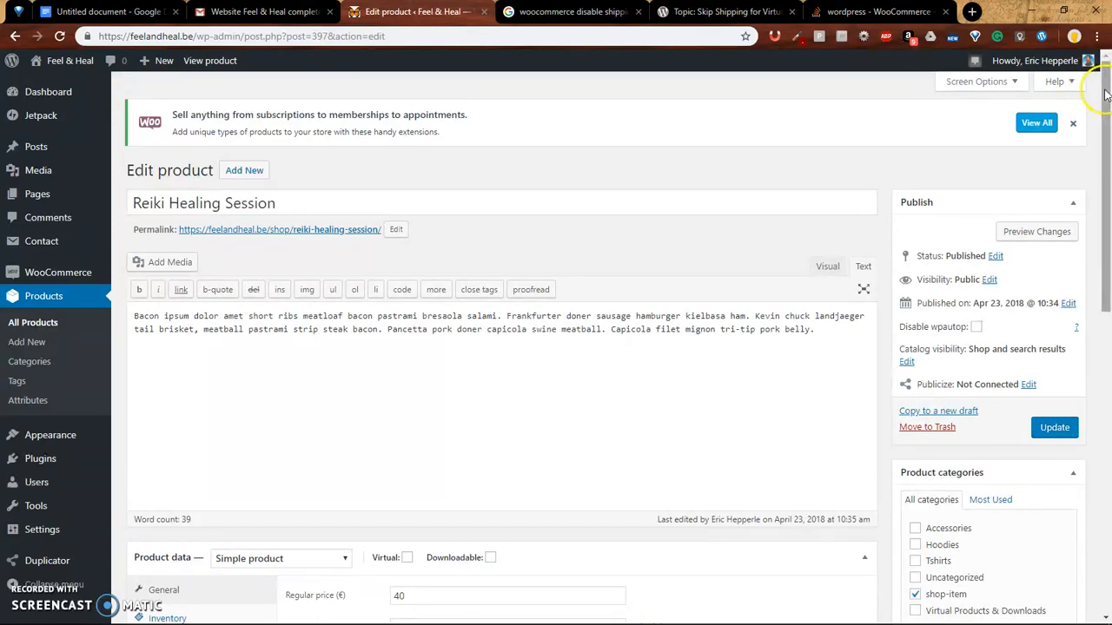
scroll("down", 3)
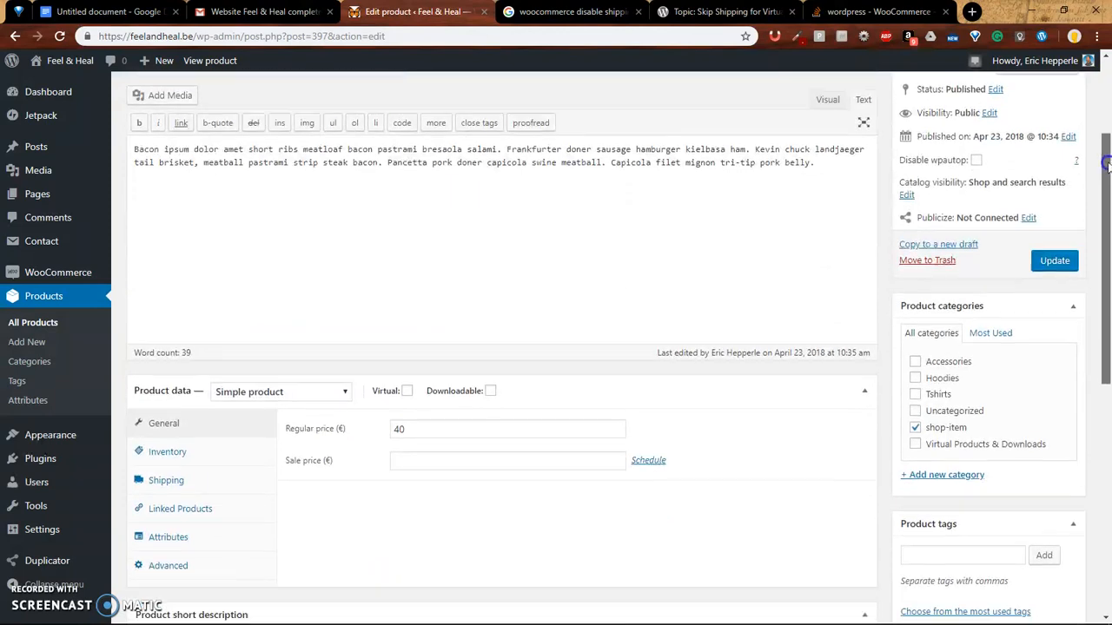
scroll("down", 3)
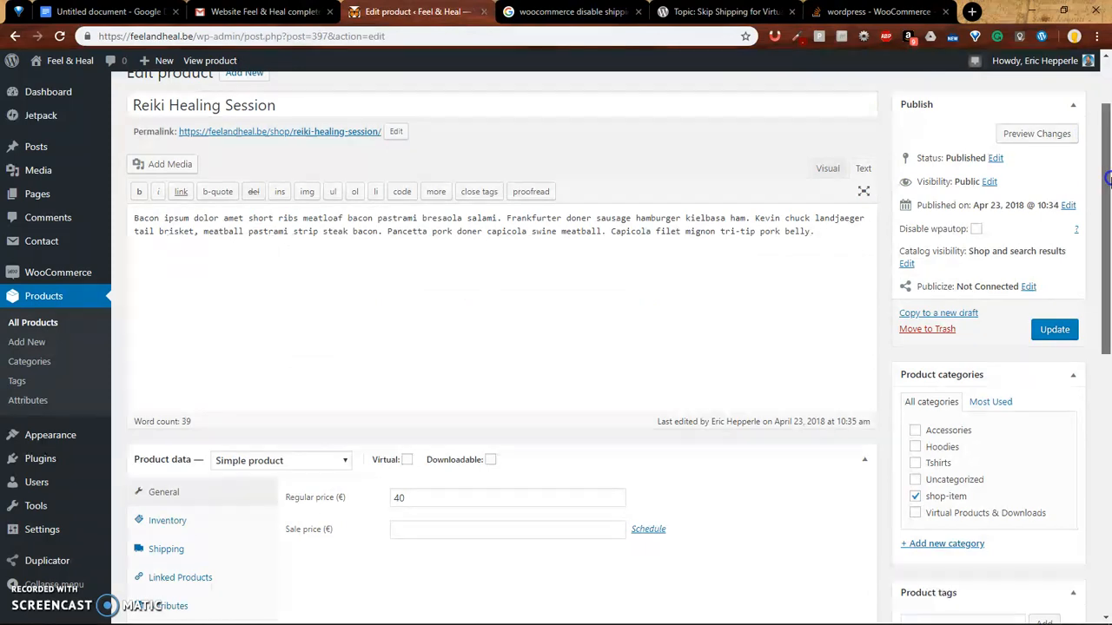
scroll("down", 3)
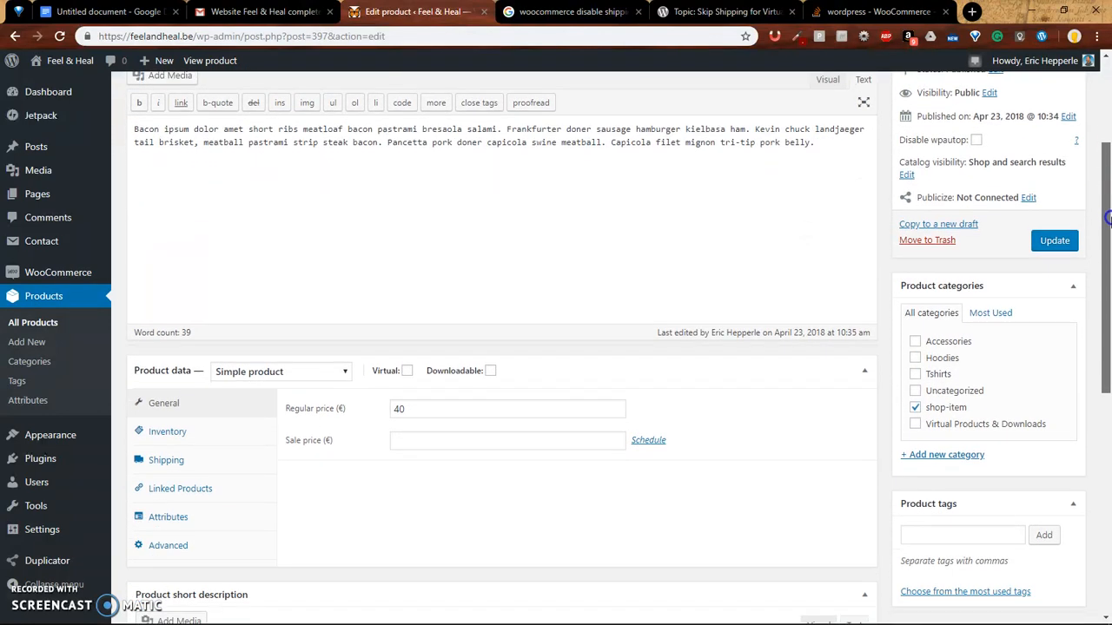
scroll("down", 3)
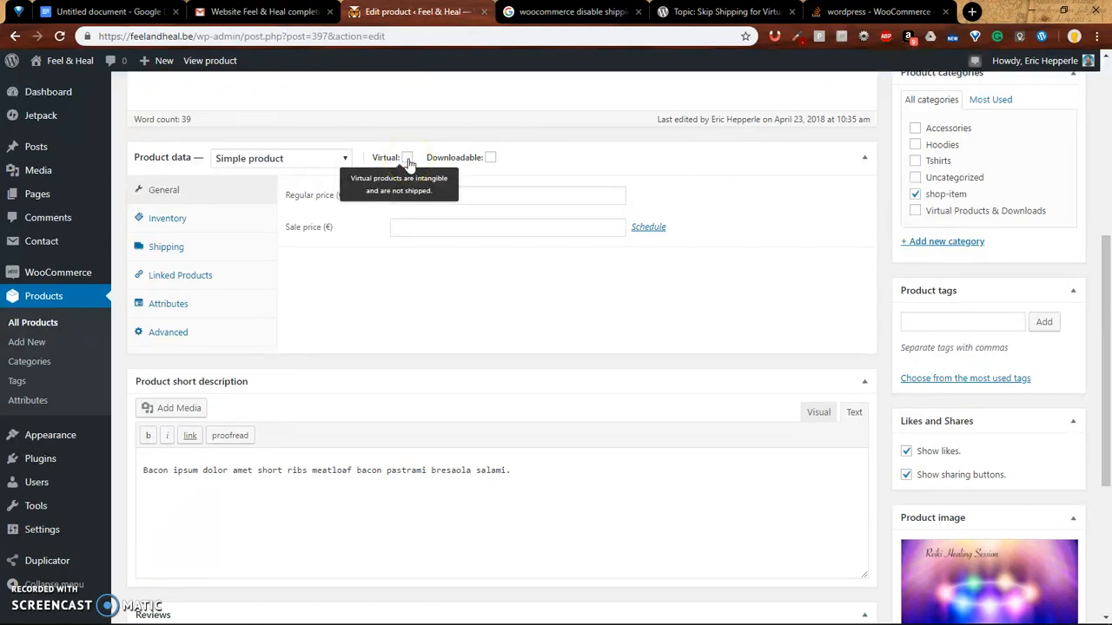
Mark Reiki Healing Session as Virtual, comparing against the Shipping tab
left_click(406, 157)
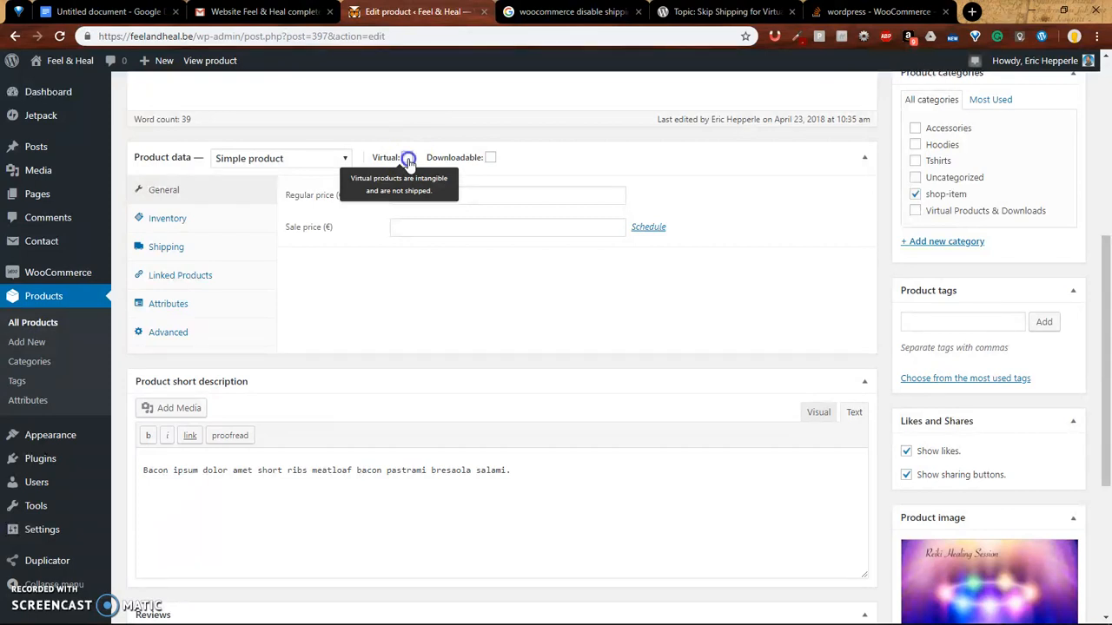
left_click(408, 157)
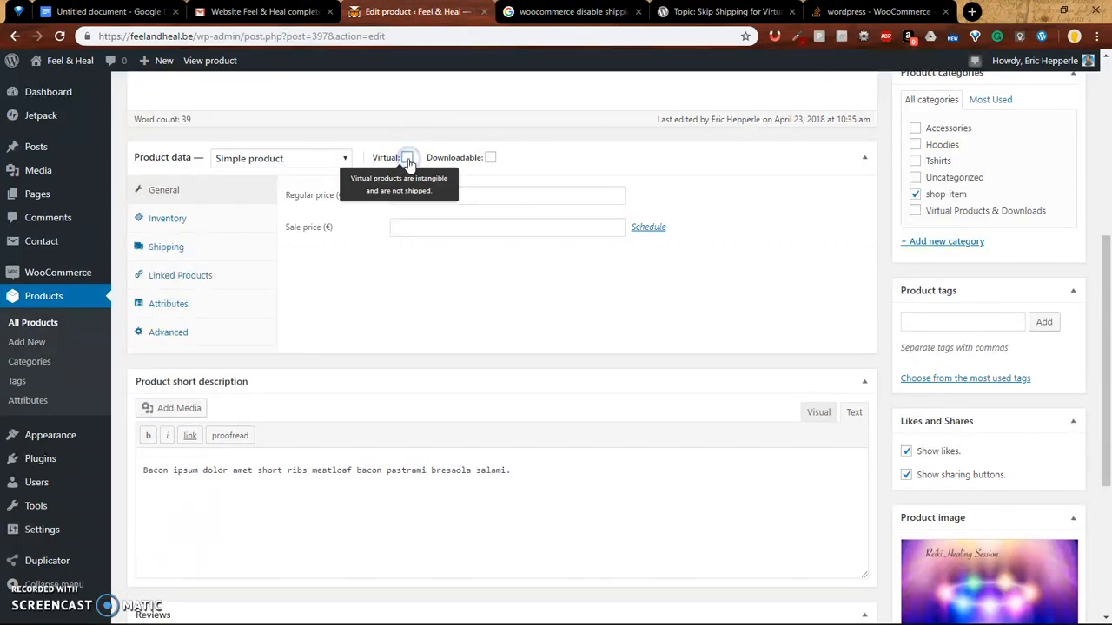
left_click(408, 157)
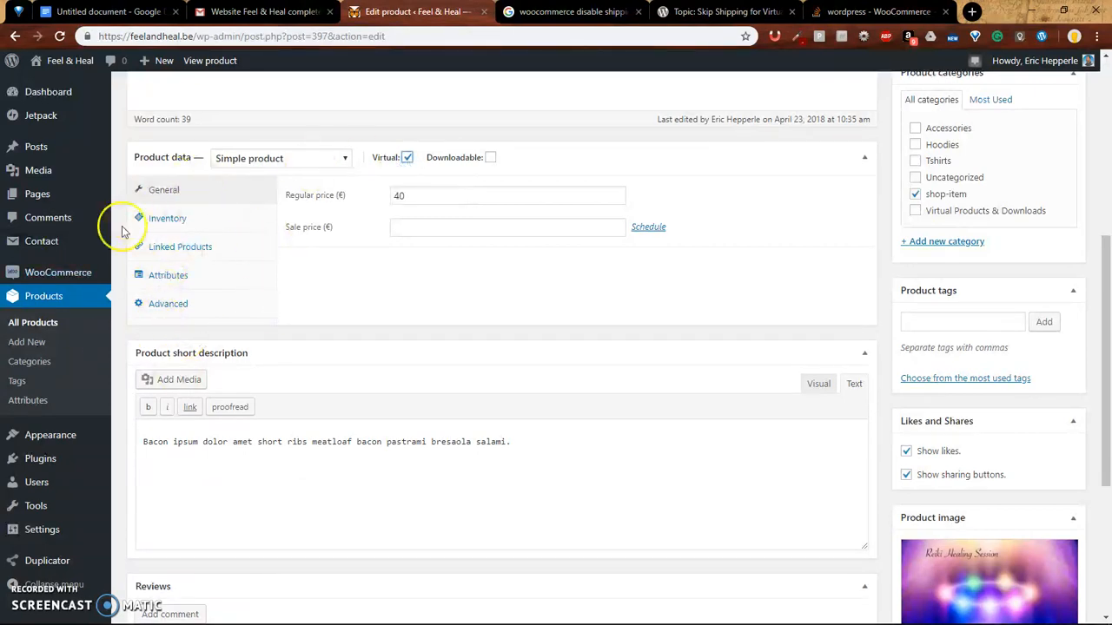
mouse_move(117, 256)
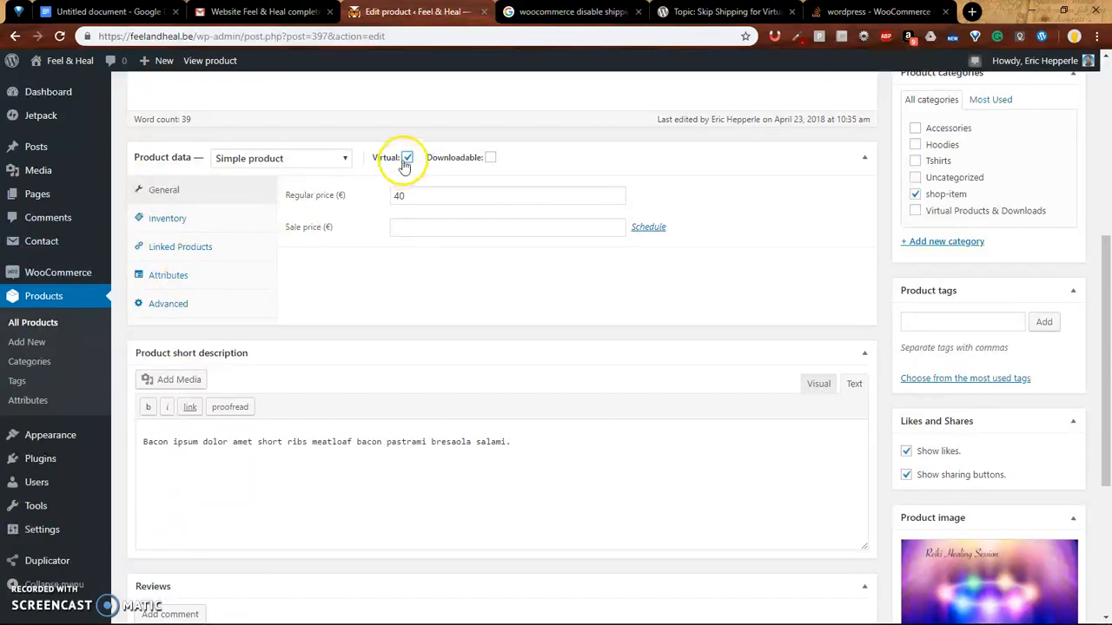
left_click(406, 157)
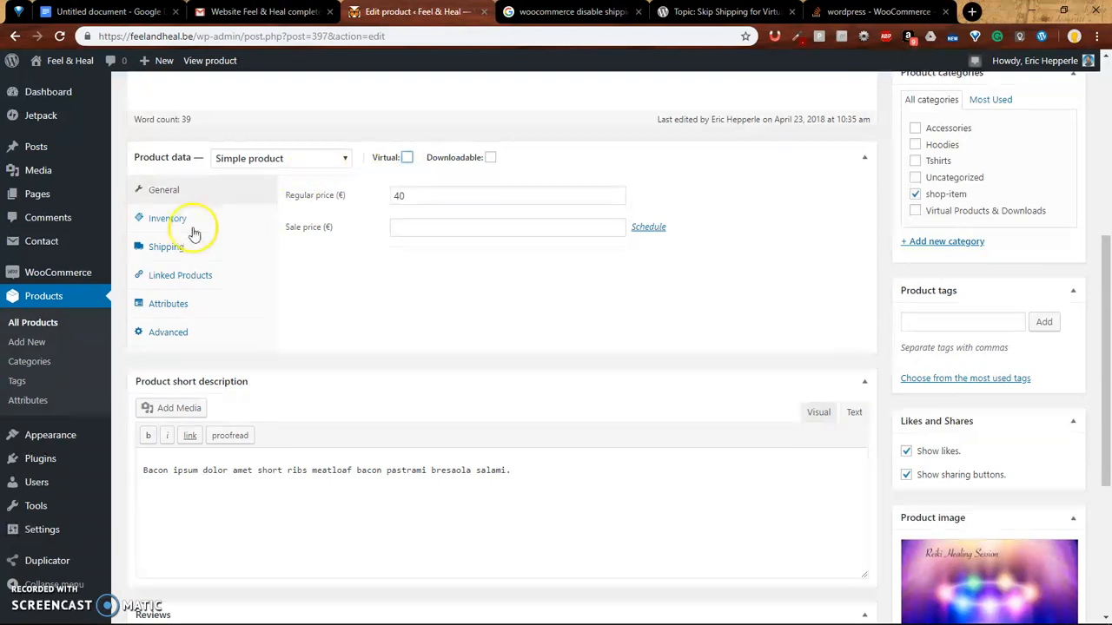
left_click(165, 246)
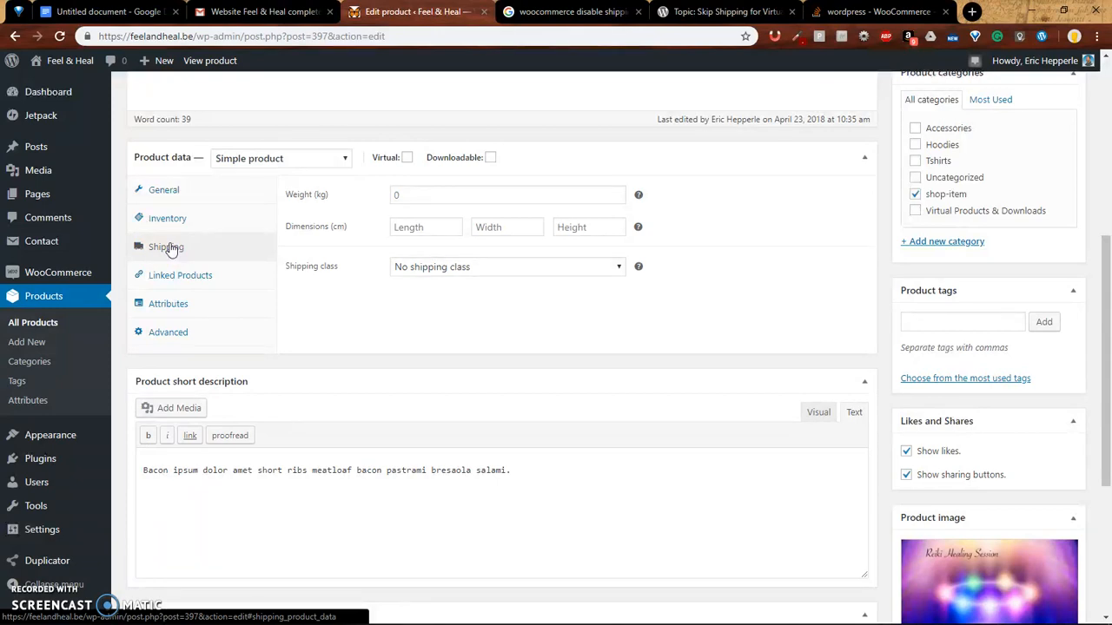
left_click(404, 157)
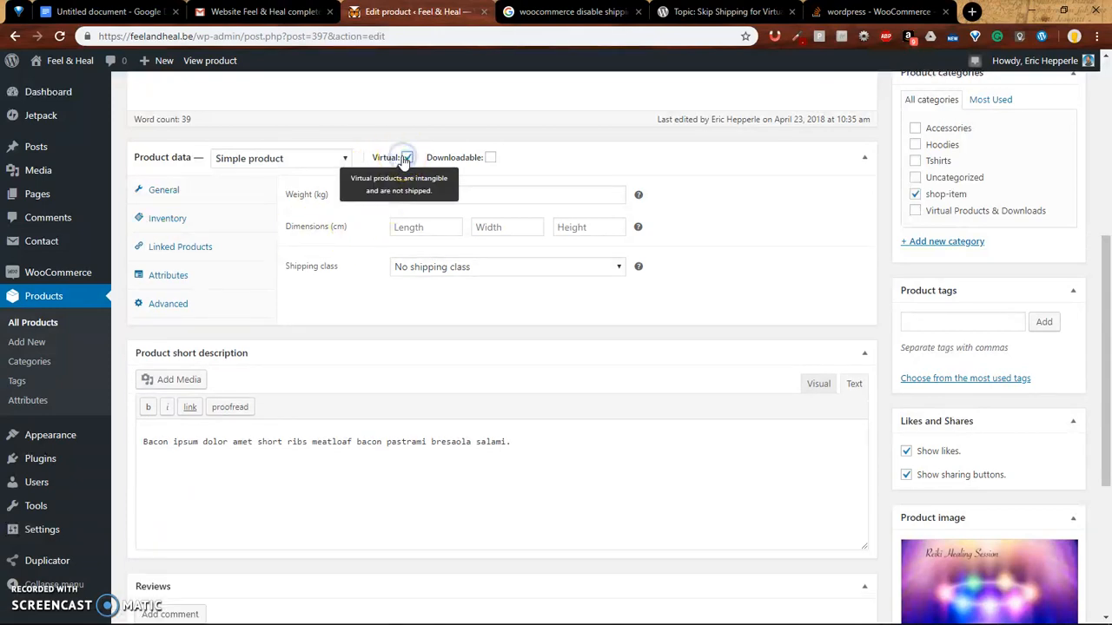
left_click(406, 157)
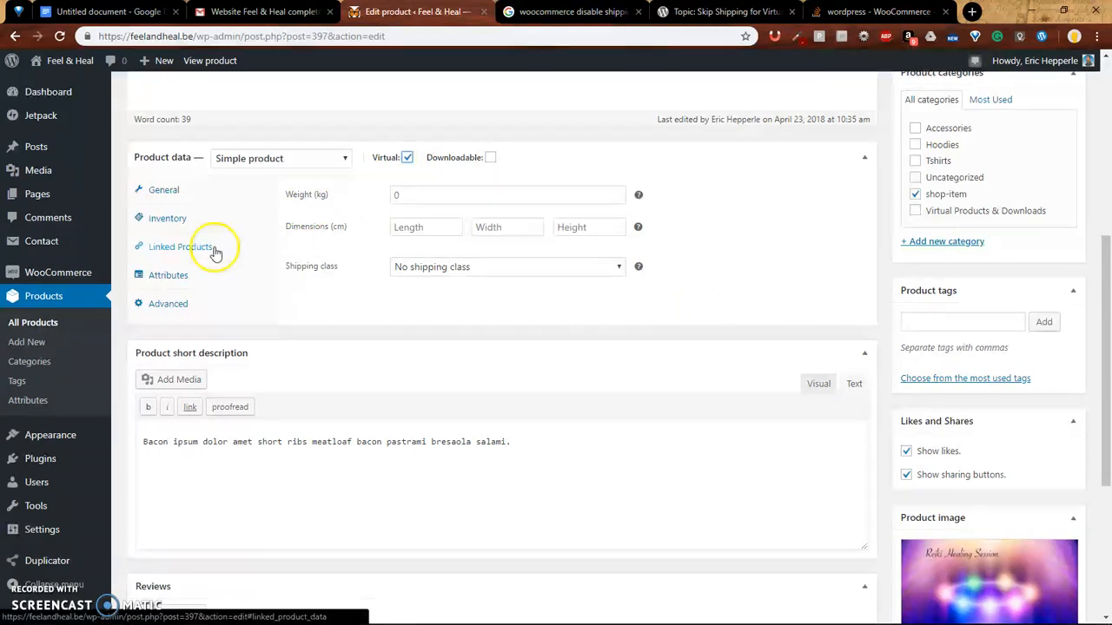
Save the product's attributes from the Attributes panel
left_click(167, 274)
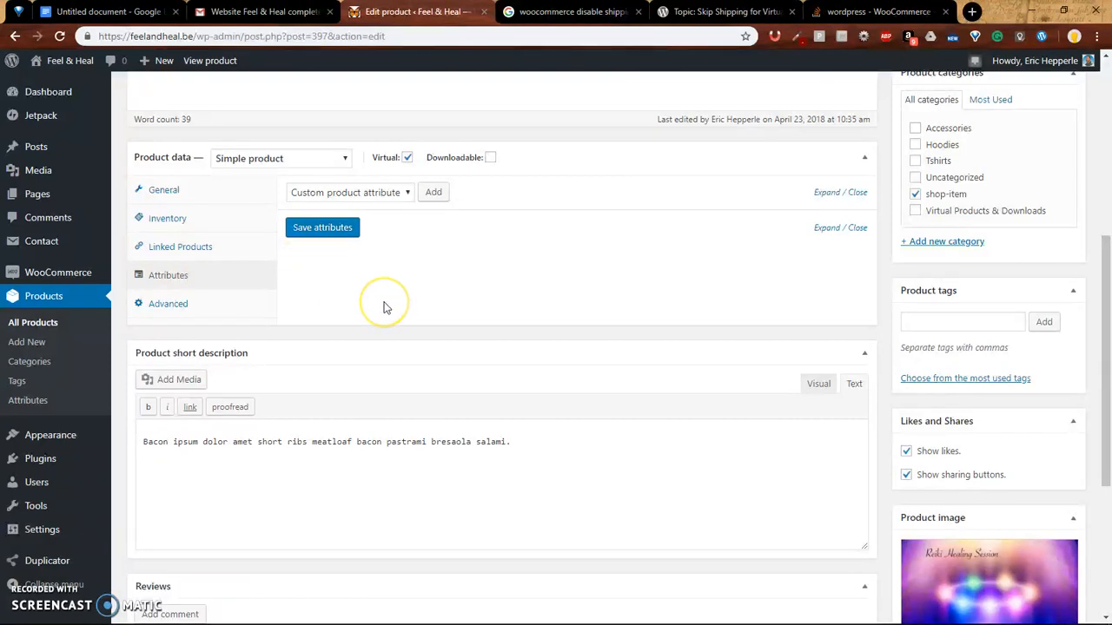
mouse_move(530, 305)
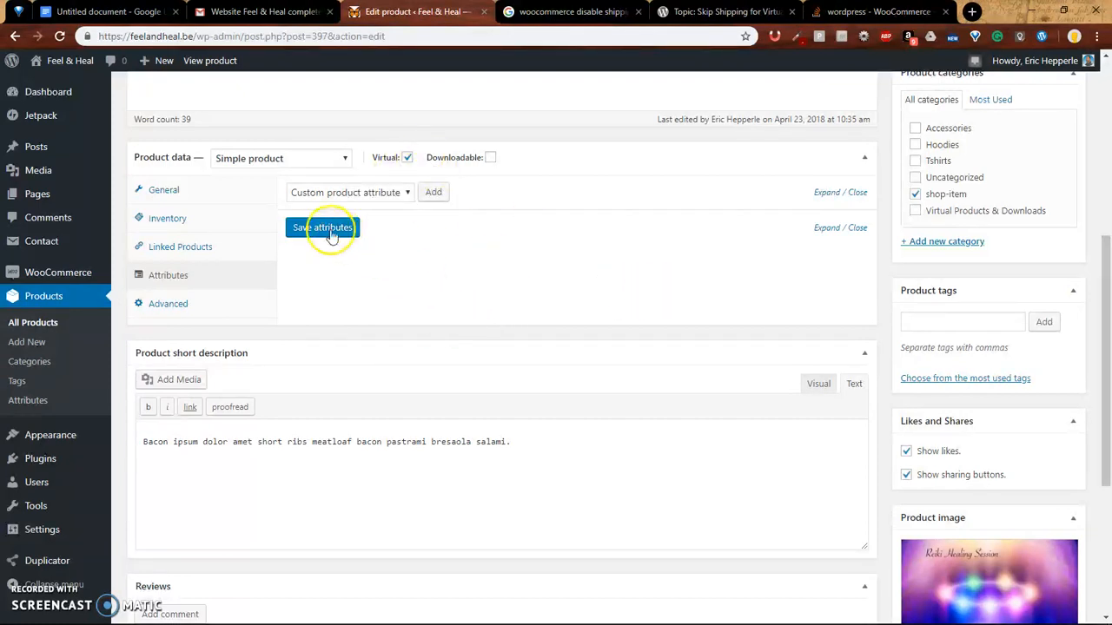
left_click(322, 226)
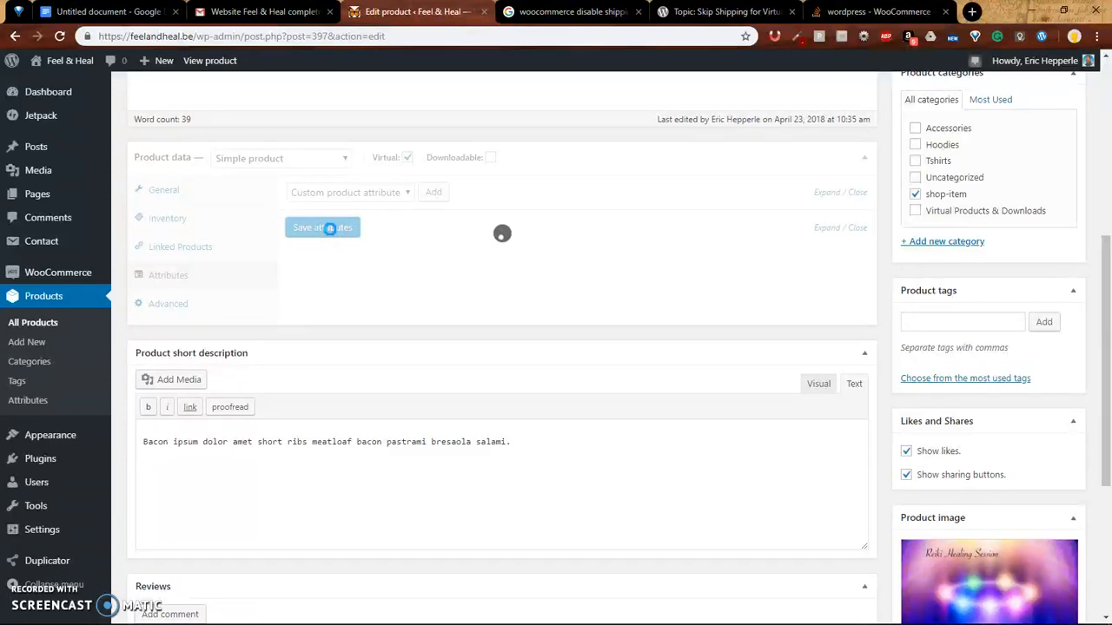
left_click(322, 226)
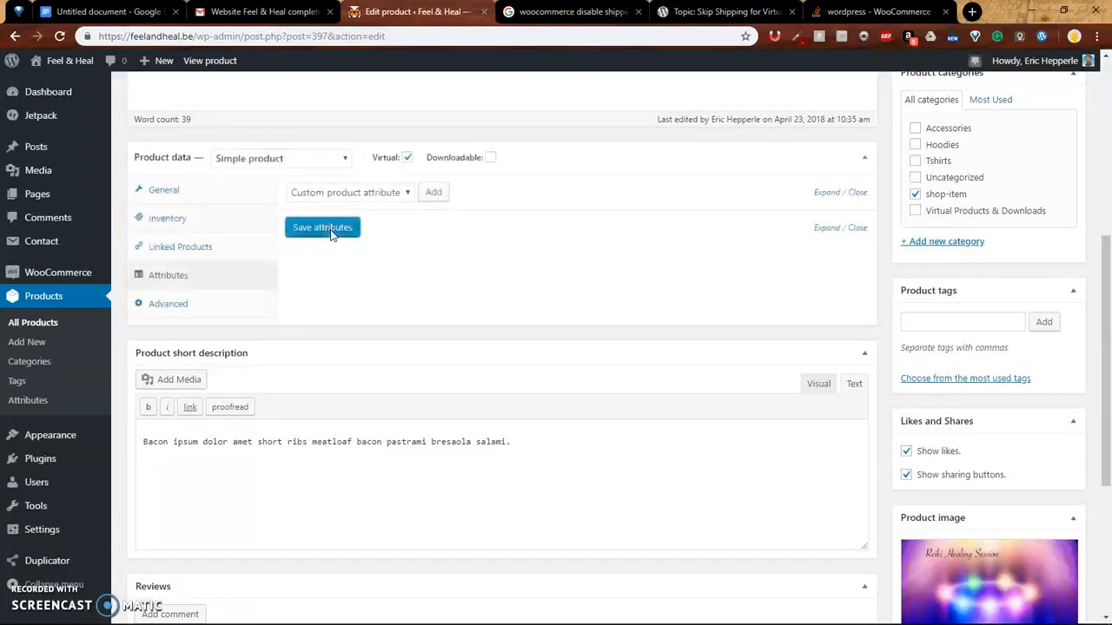
left_click(322, 227)
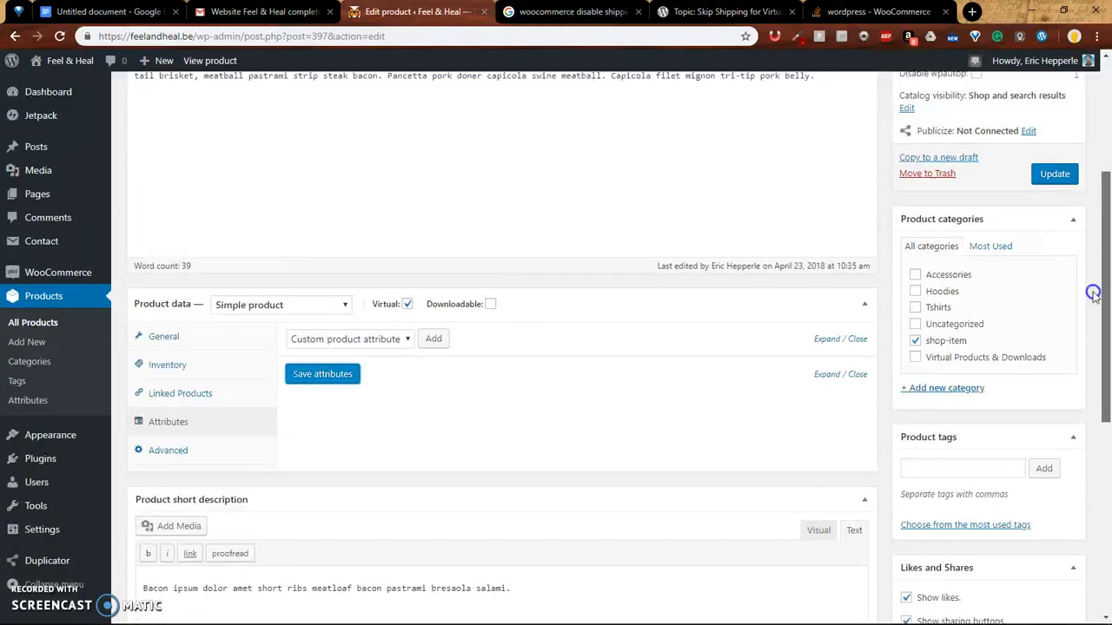
Update the virtual product and open its live product page in a new tab
scroll("up", 3)
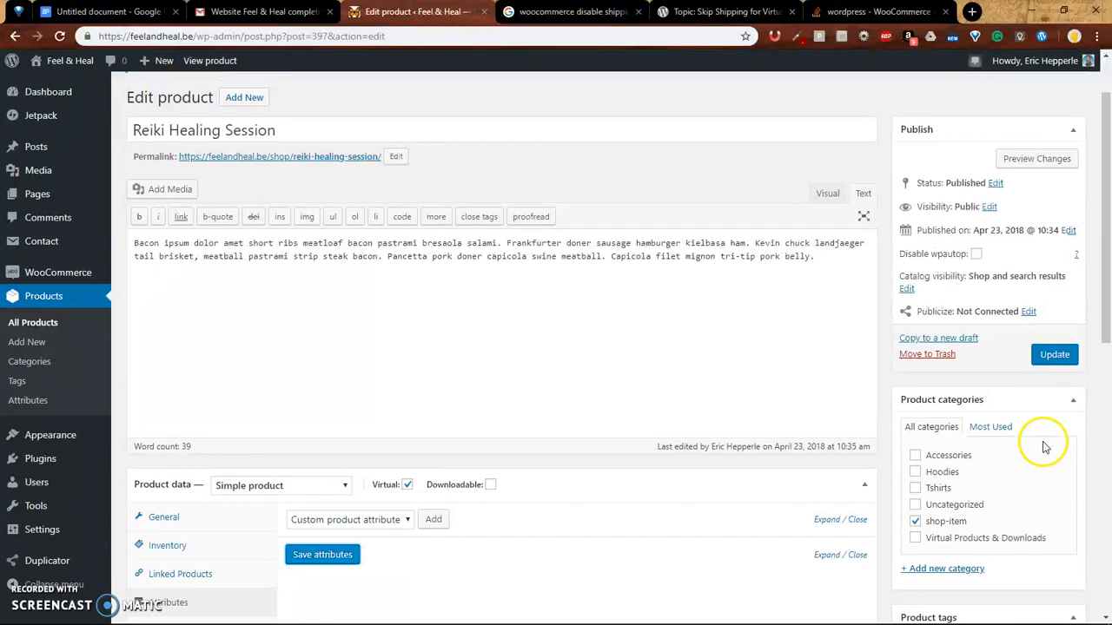
left_click(1055, 355)
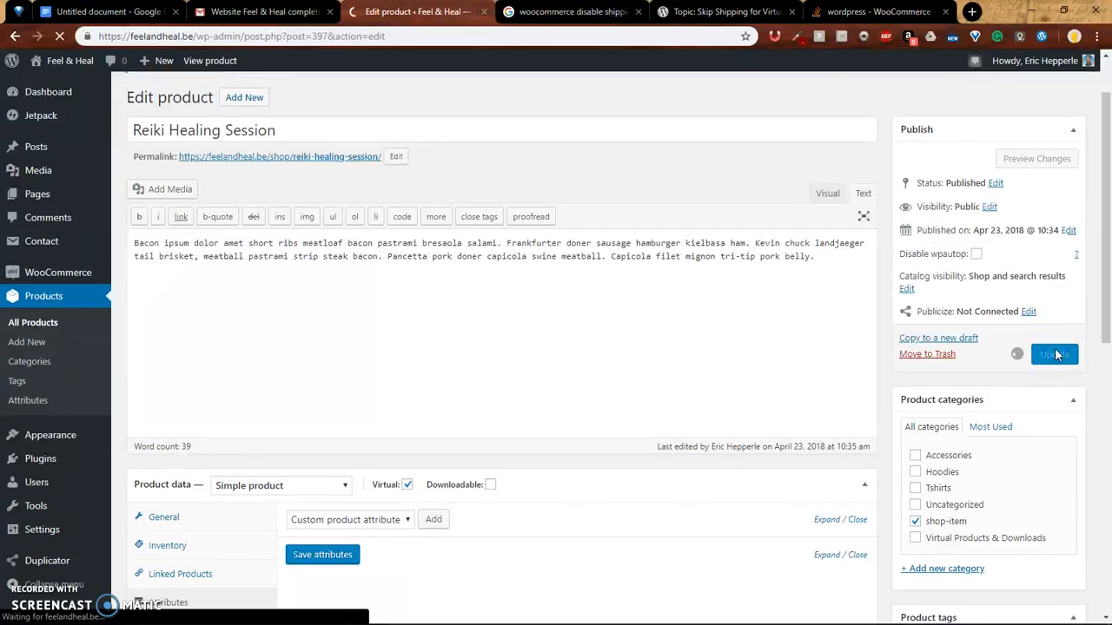
left_click(1053, 354)
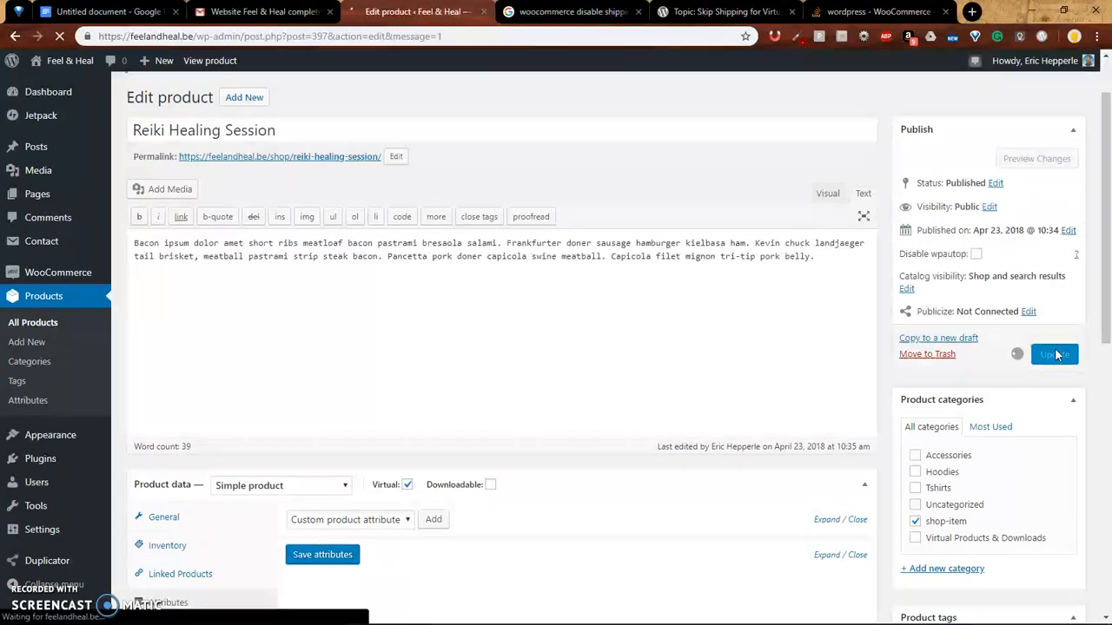
left_click(1054, 354)
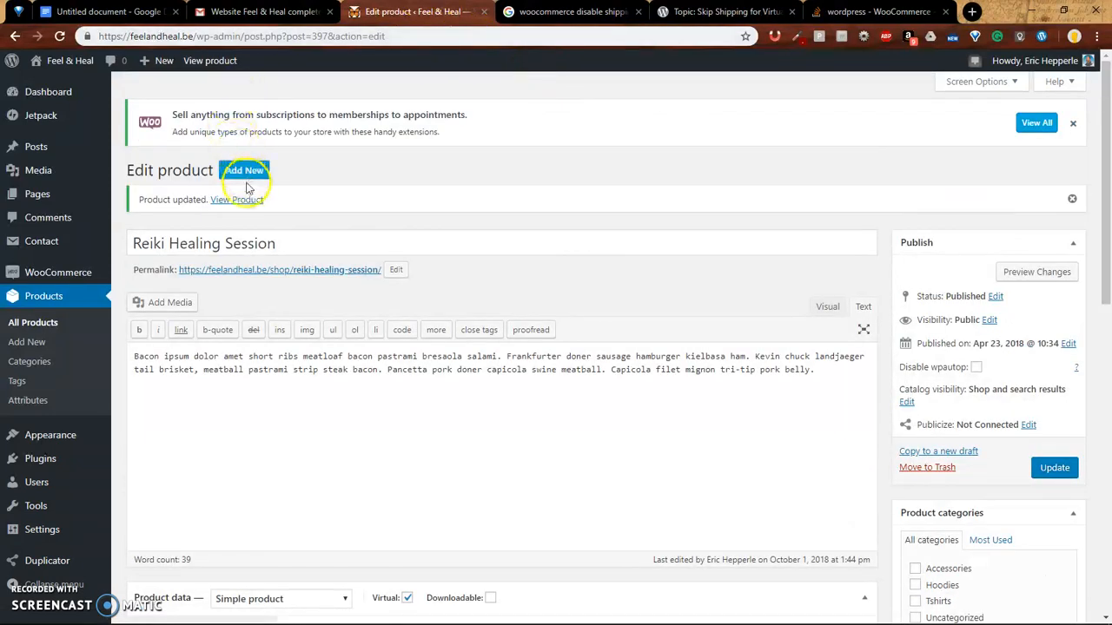
right_click(236, 199)
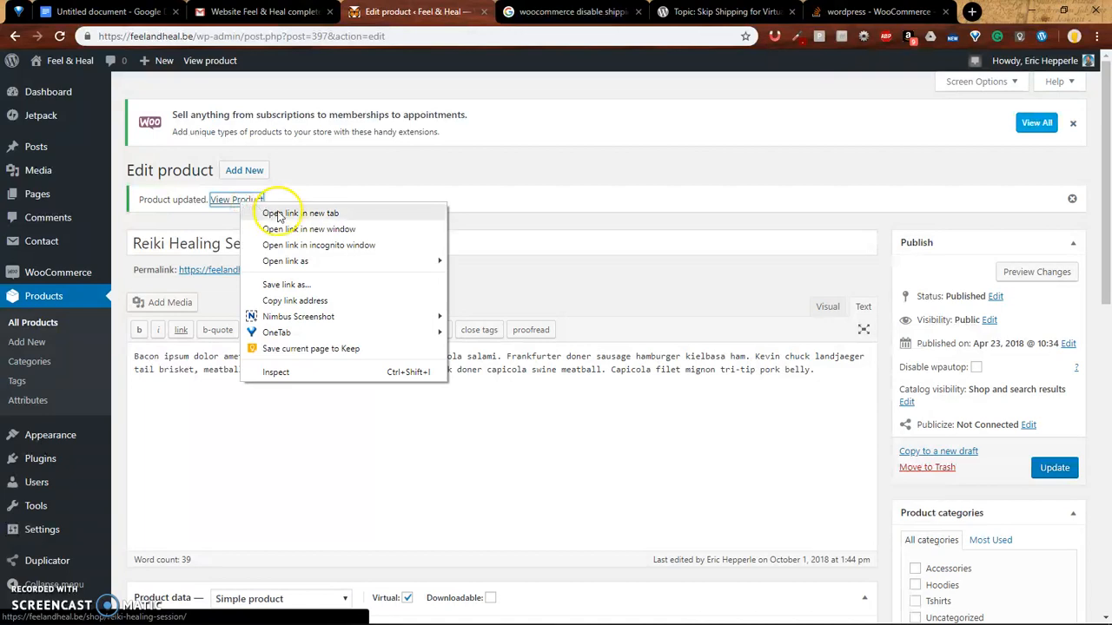
left_click(300, 213)
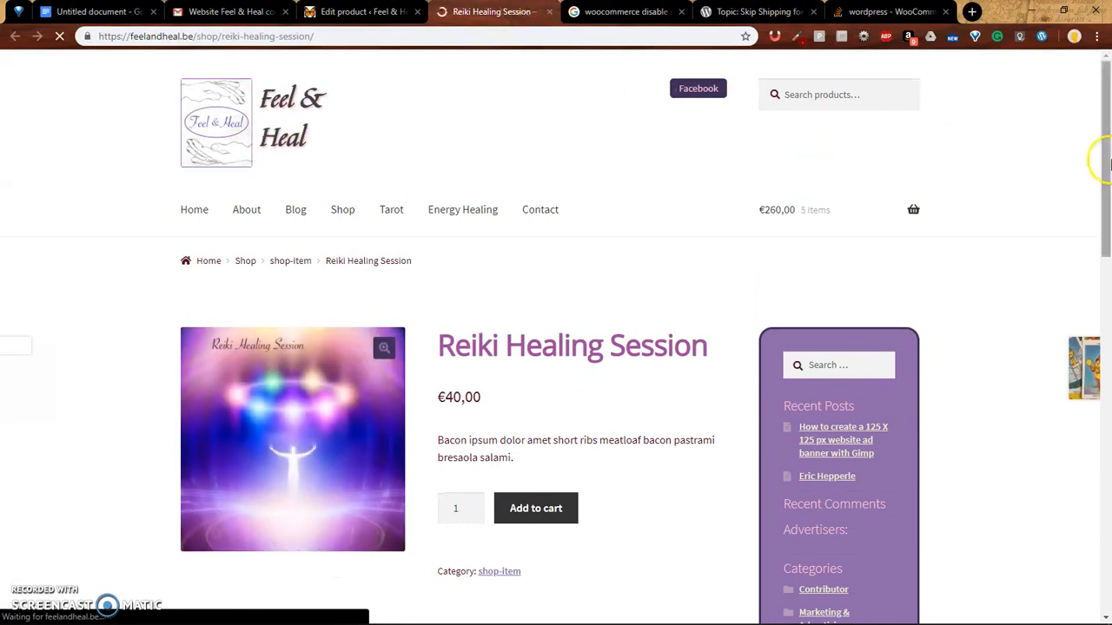
Go from the mini-cart to the cart page listing three items totalling €260
scroll("down", 3)
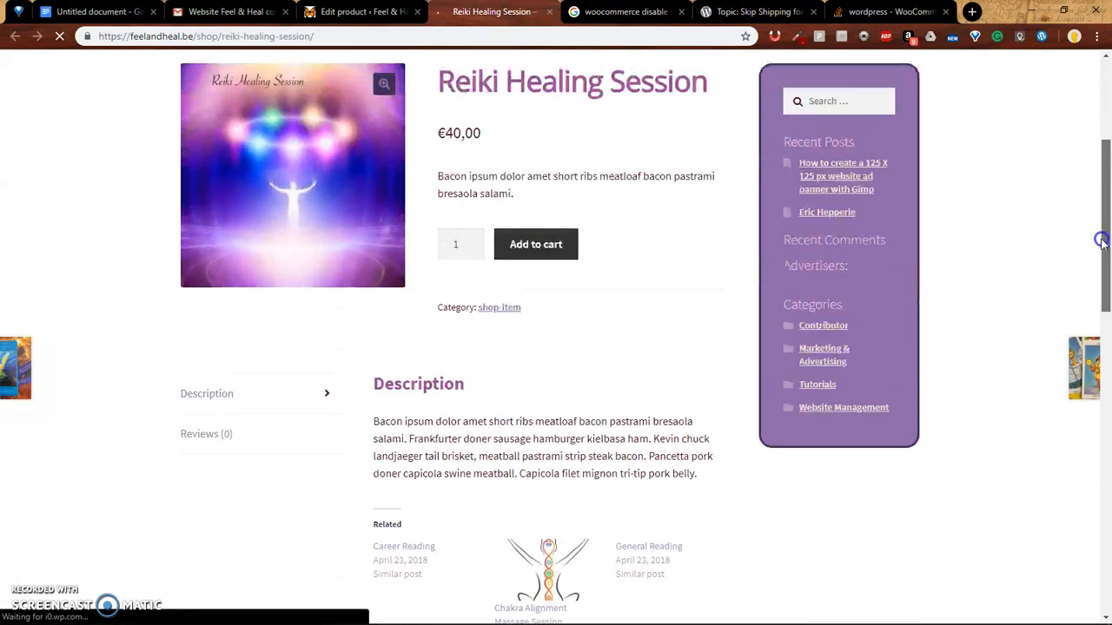
scroll("up", 3)
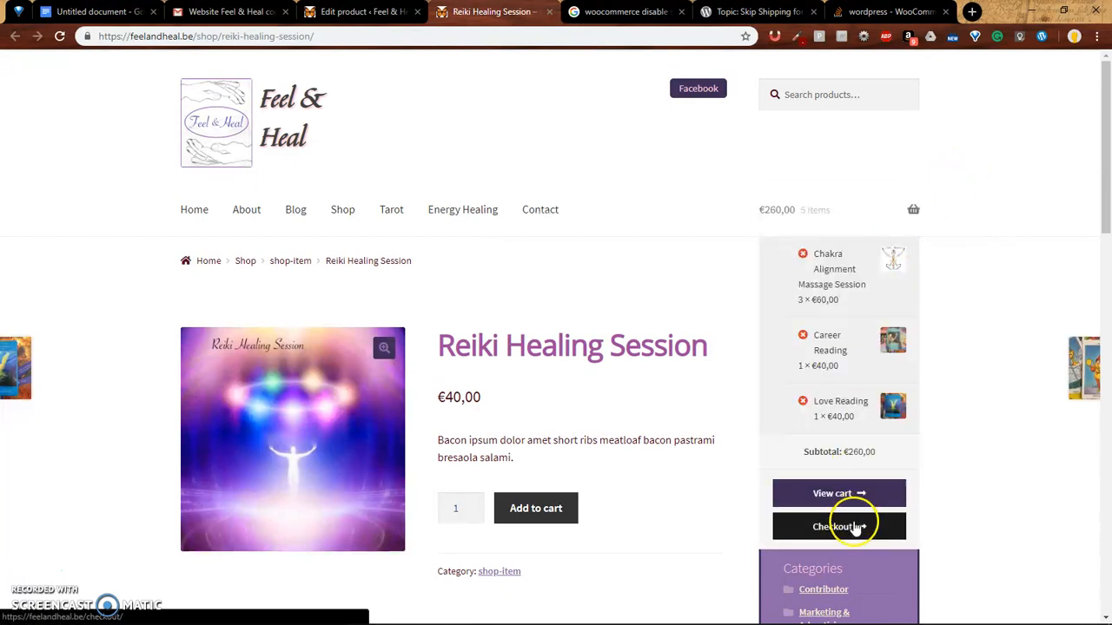
mouse_move(838, 494)
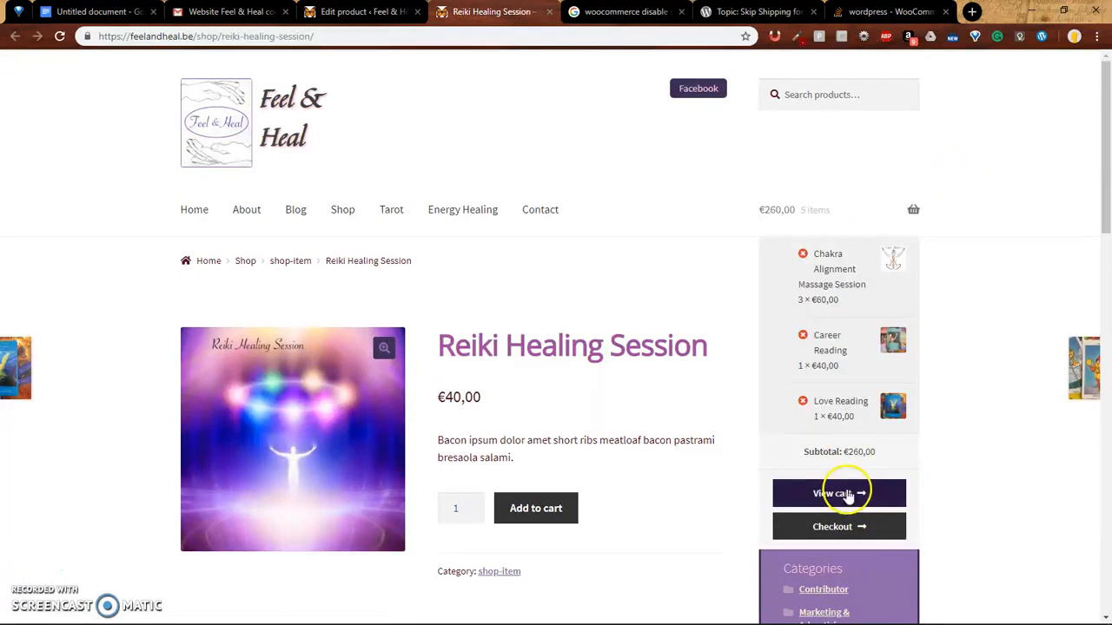
left_click(838, 493)
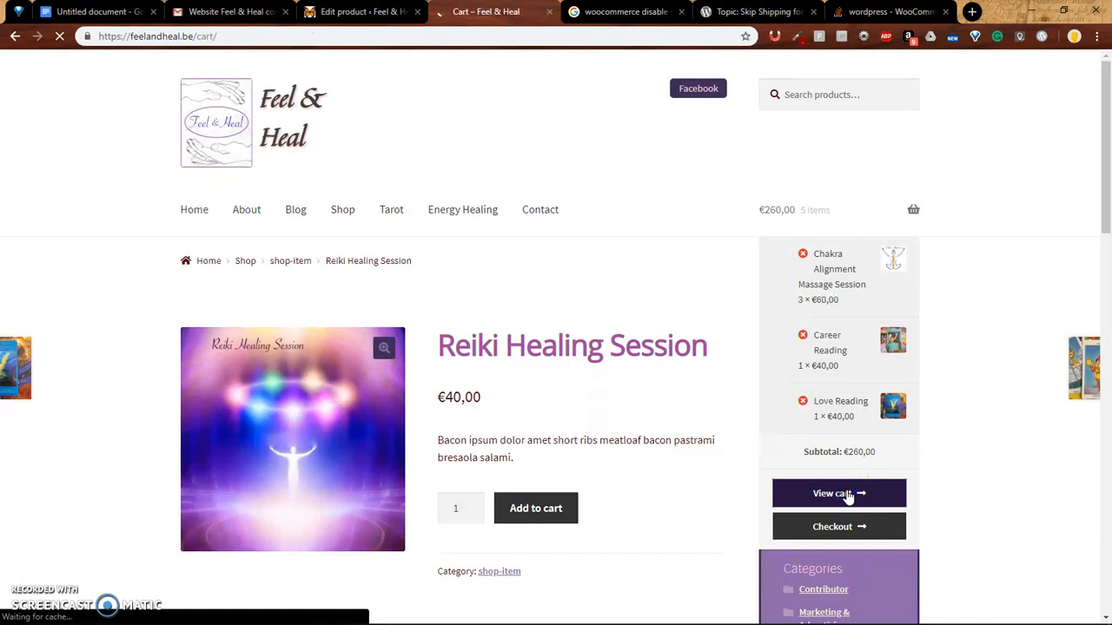
left_click(832, 493)
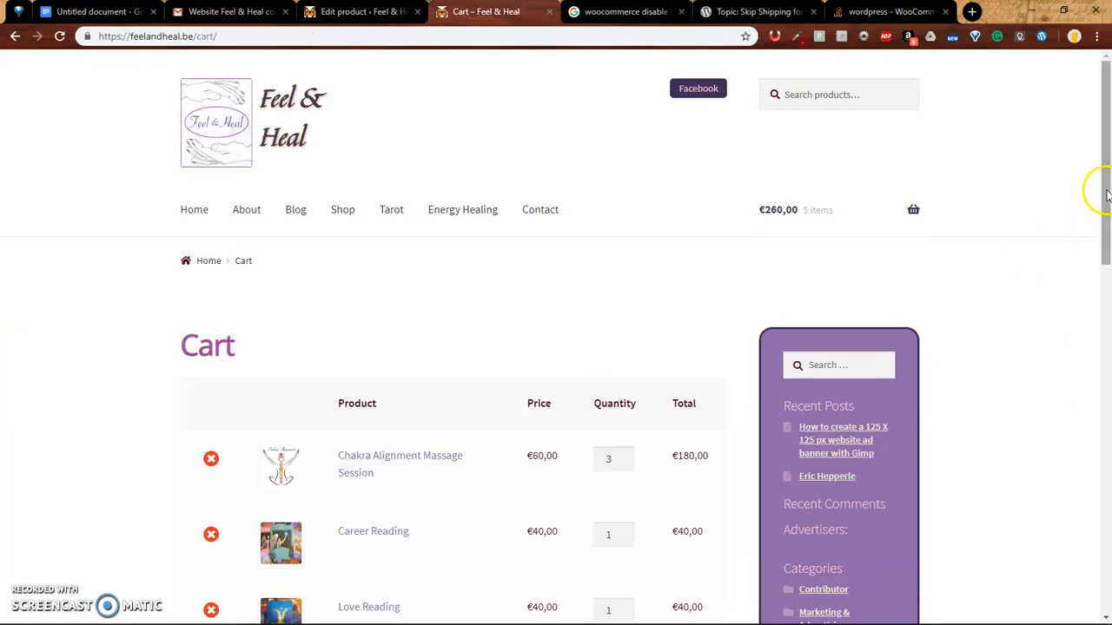
Remove Chakra Alignment Massage Session, Career Reading and Love Reading, then go back
scroll("down", 3)
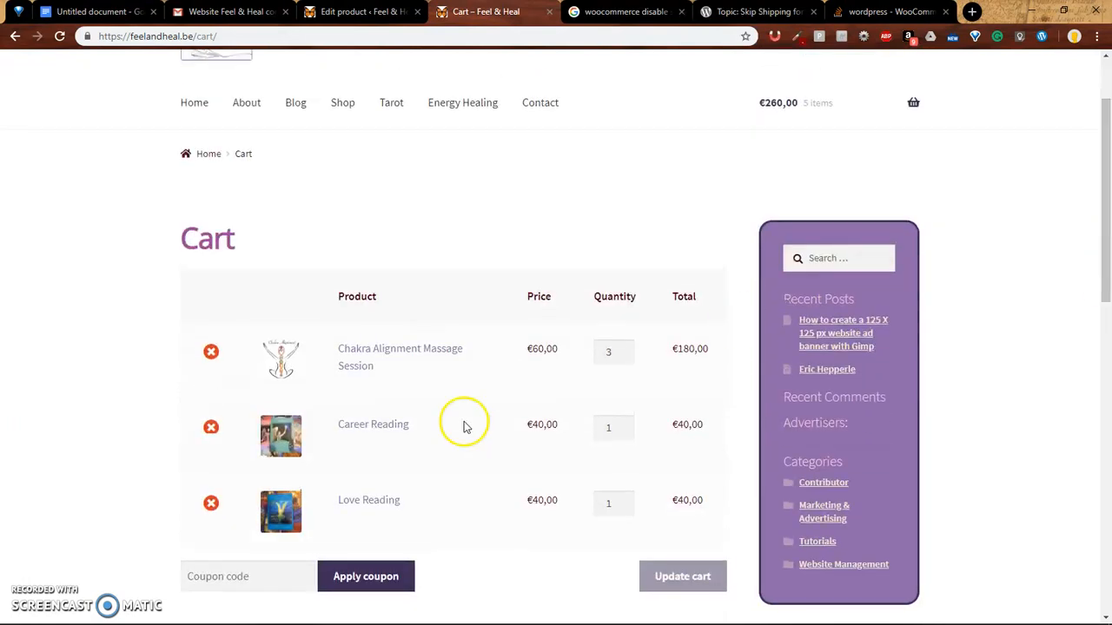
left_click(212, 427)
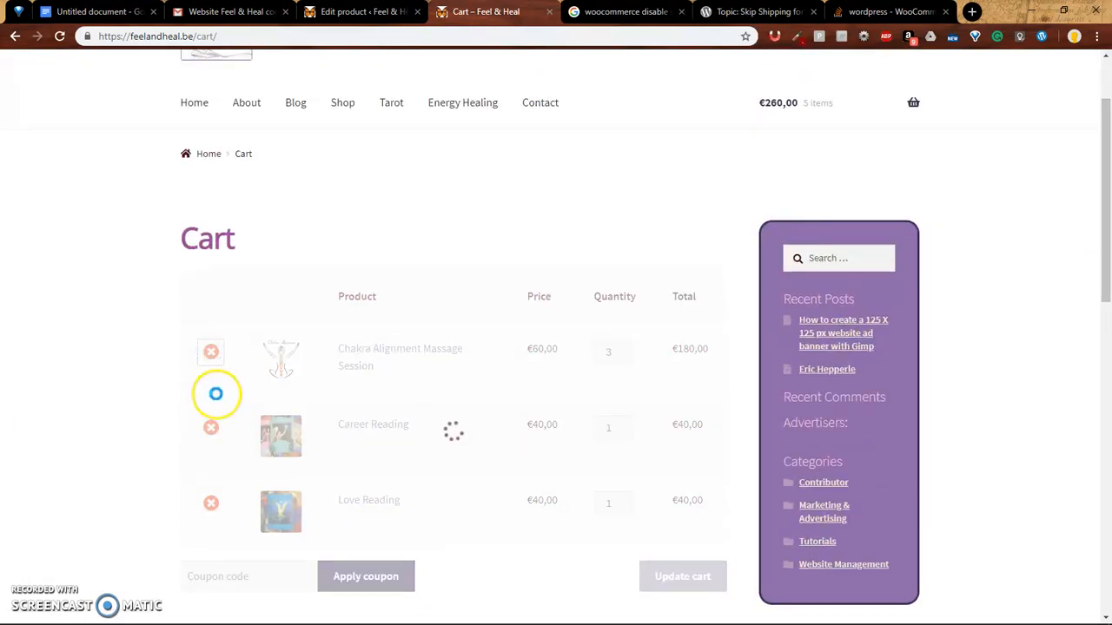
left_click(210, 352)
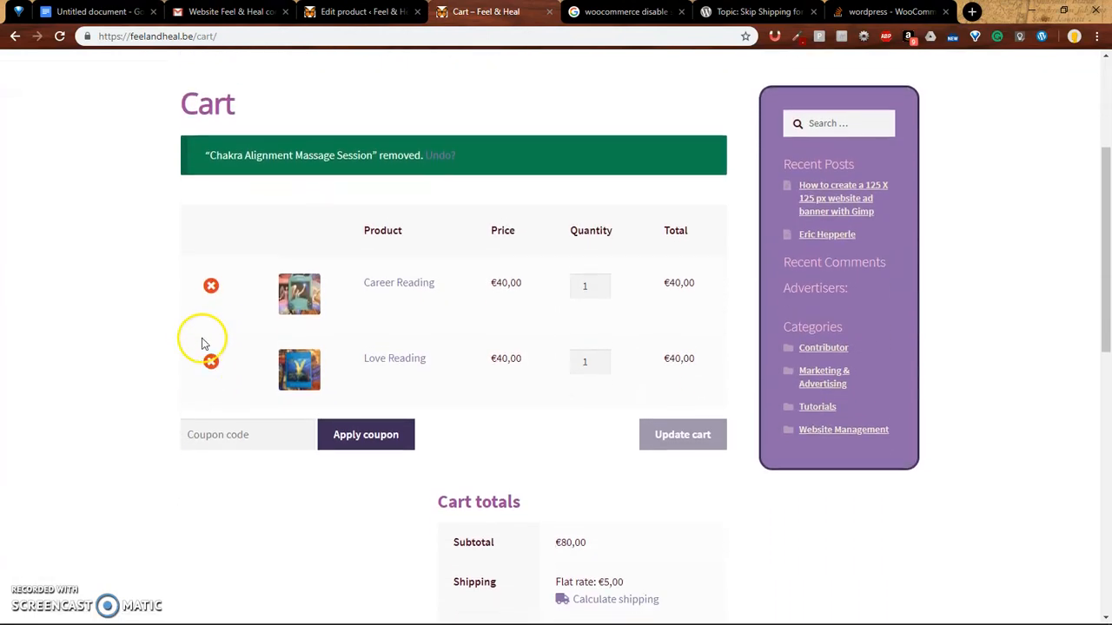
left_click(211, 285)
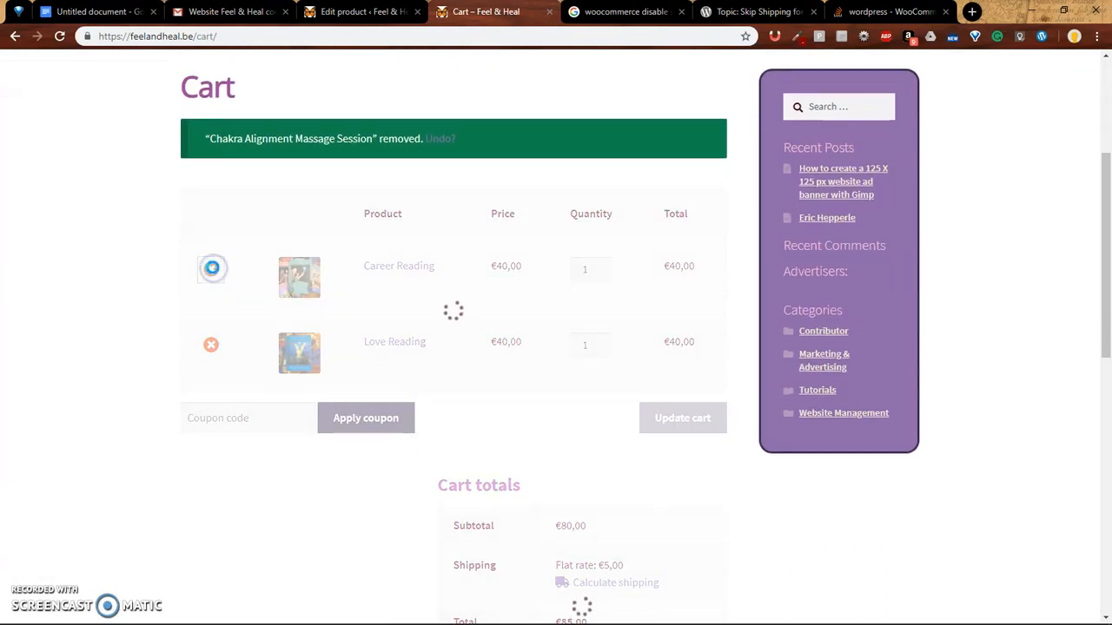
left_click(212, 267)
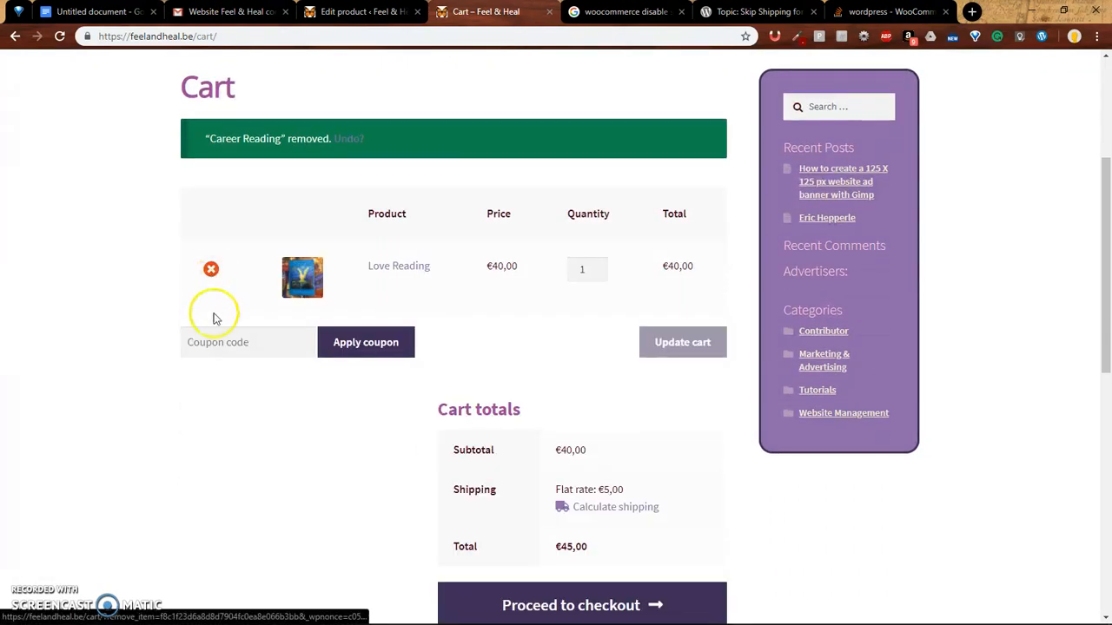
left_click(210, 269)
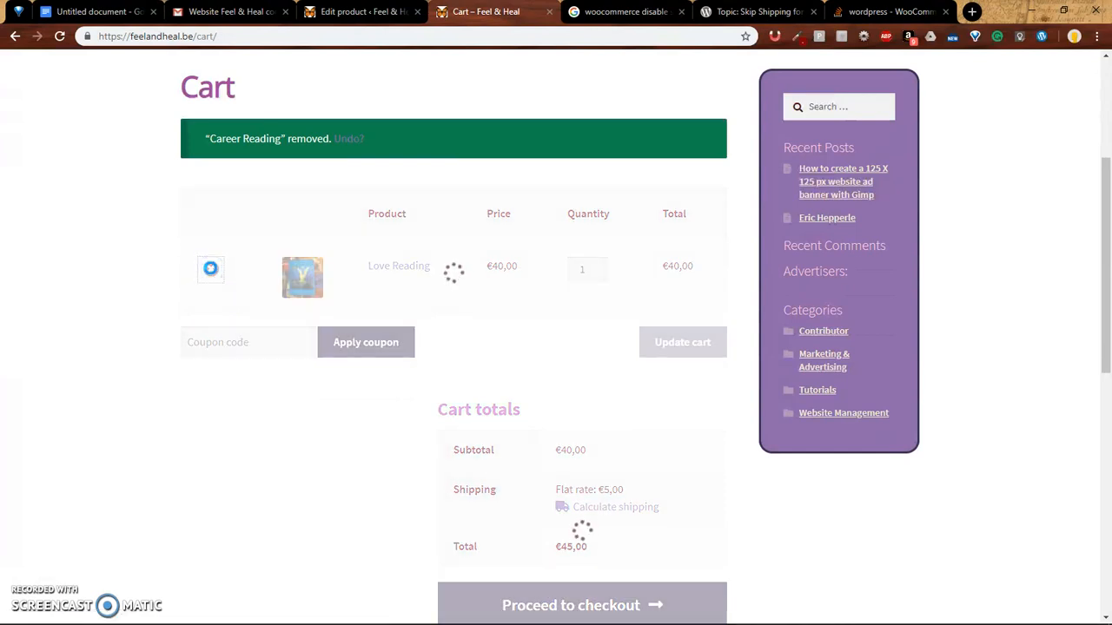
left_click(211, 269)
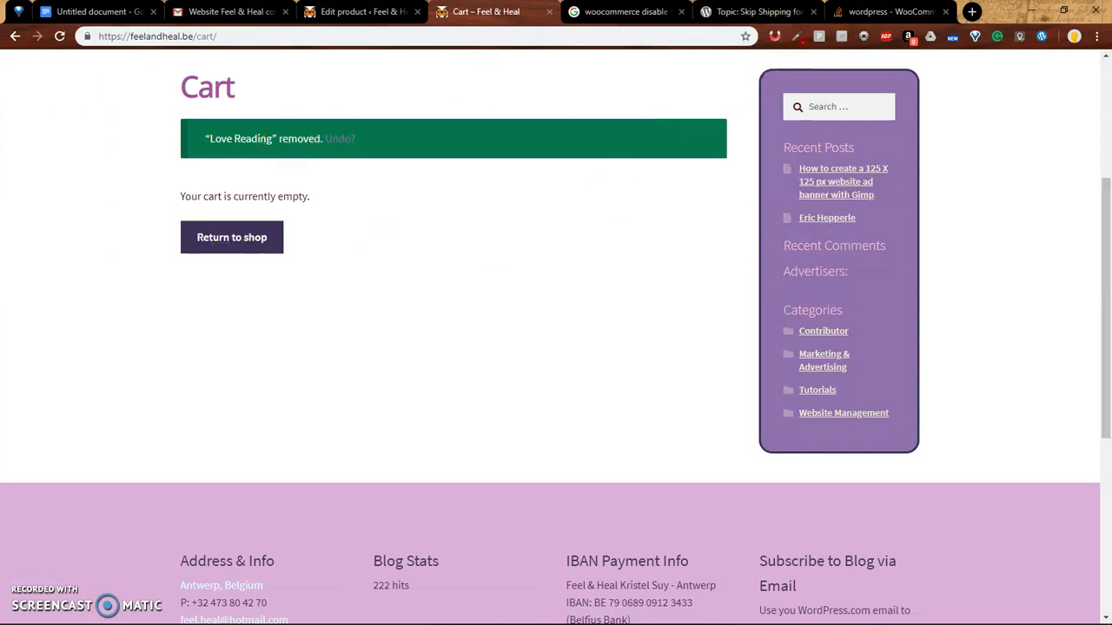
left_click(15, 36)
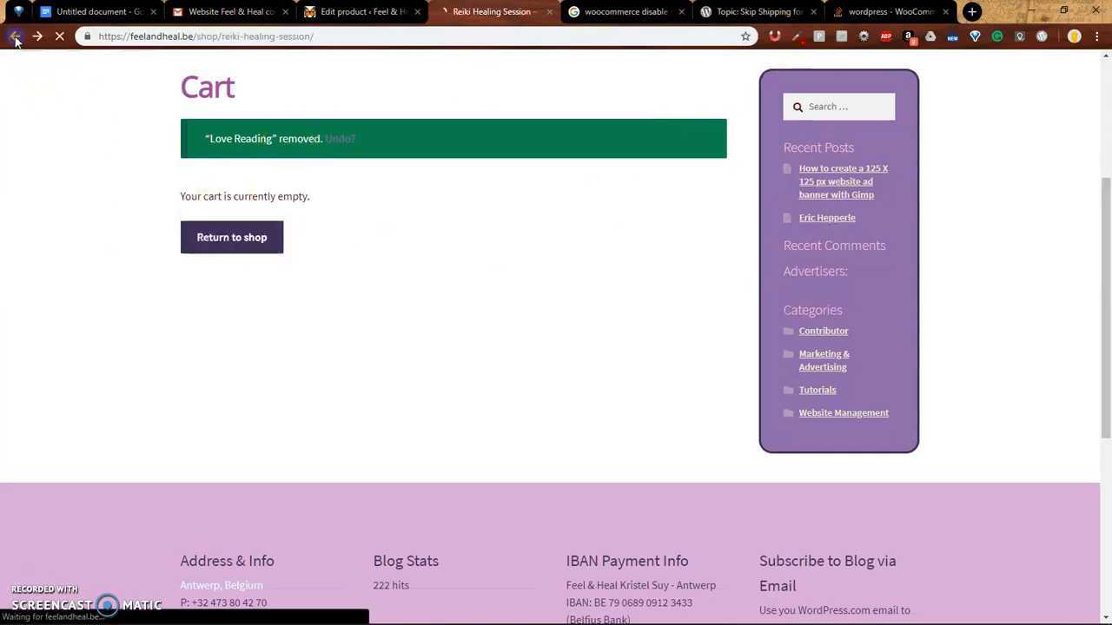
Add one Reiki Healing Session and check cart totals of €40 with no shipping
left_click(14, 36)
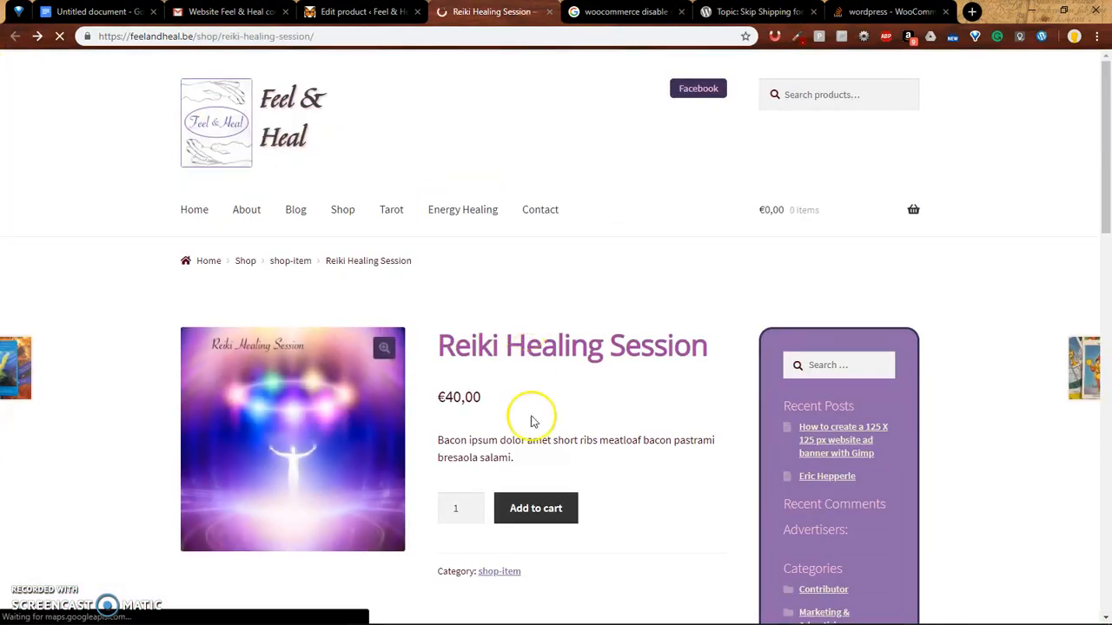
left_click(535, 509)
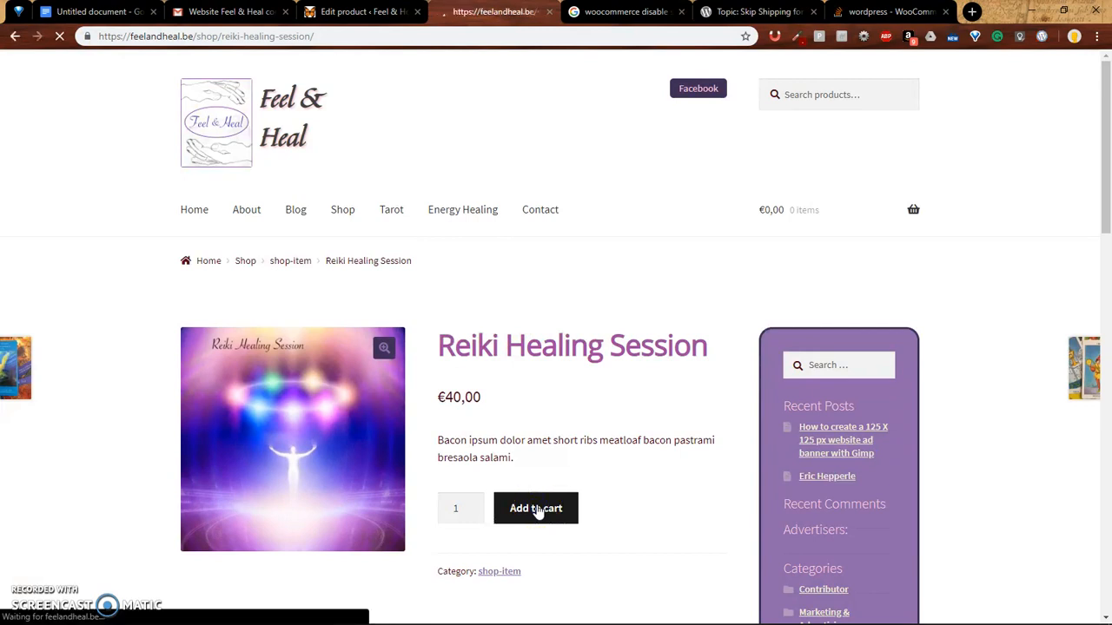
left_click(536, 508)
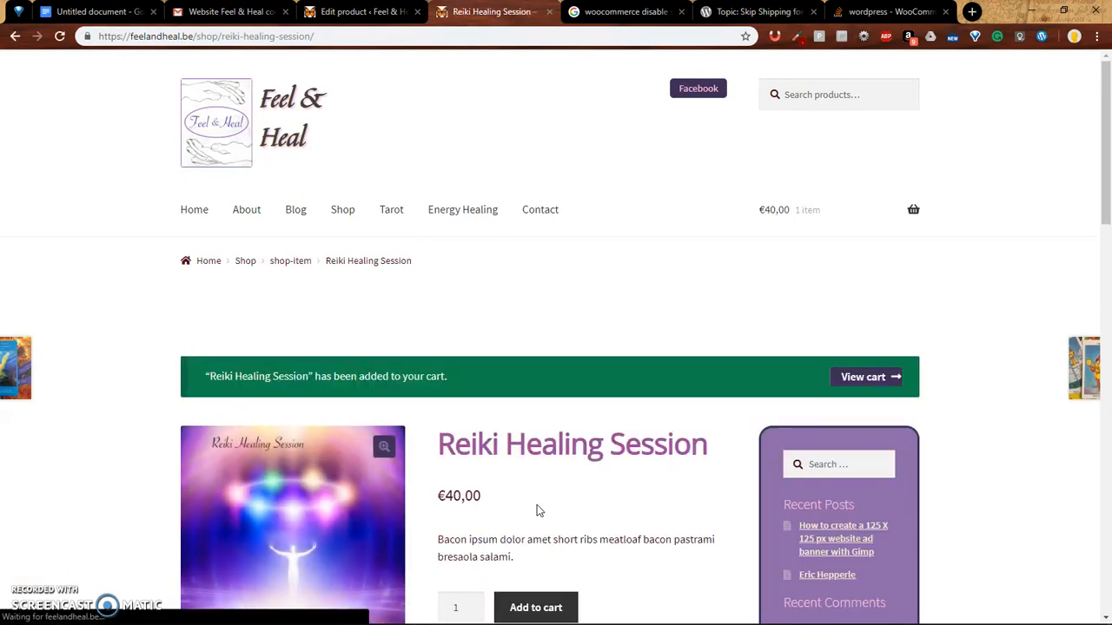
left_click(863, 376)
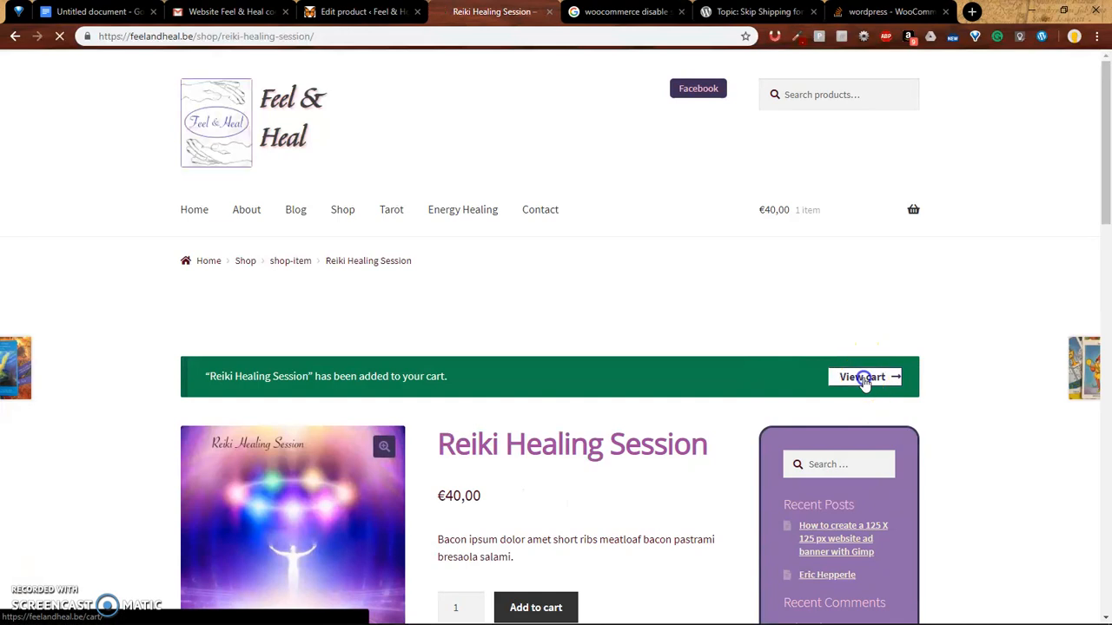
left_click(863, 376)
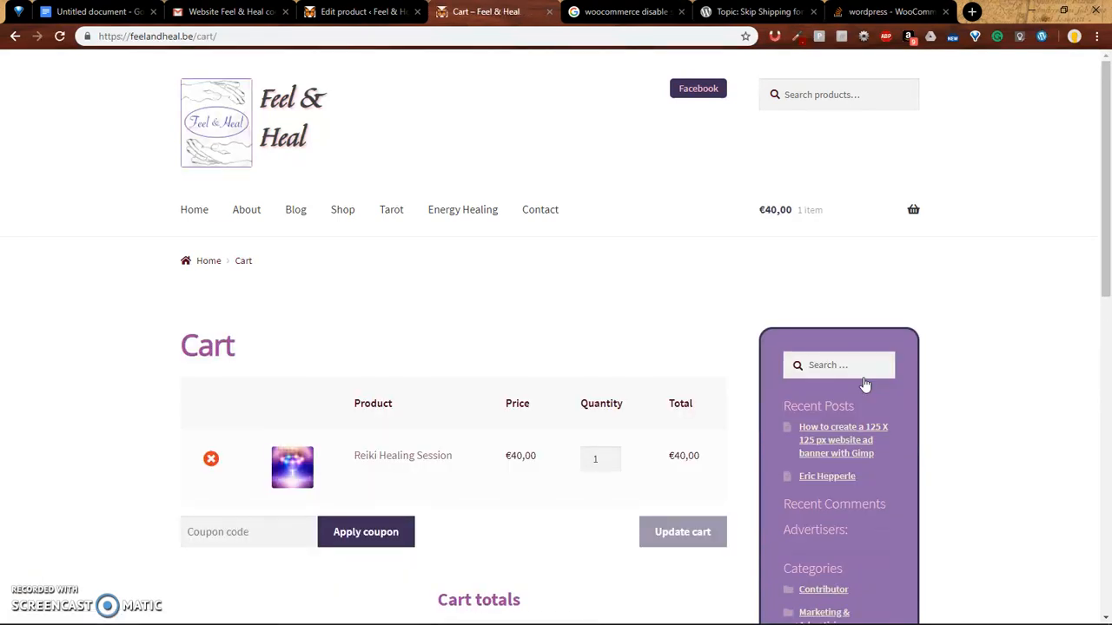
scroll("down", 3)
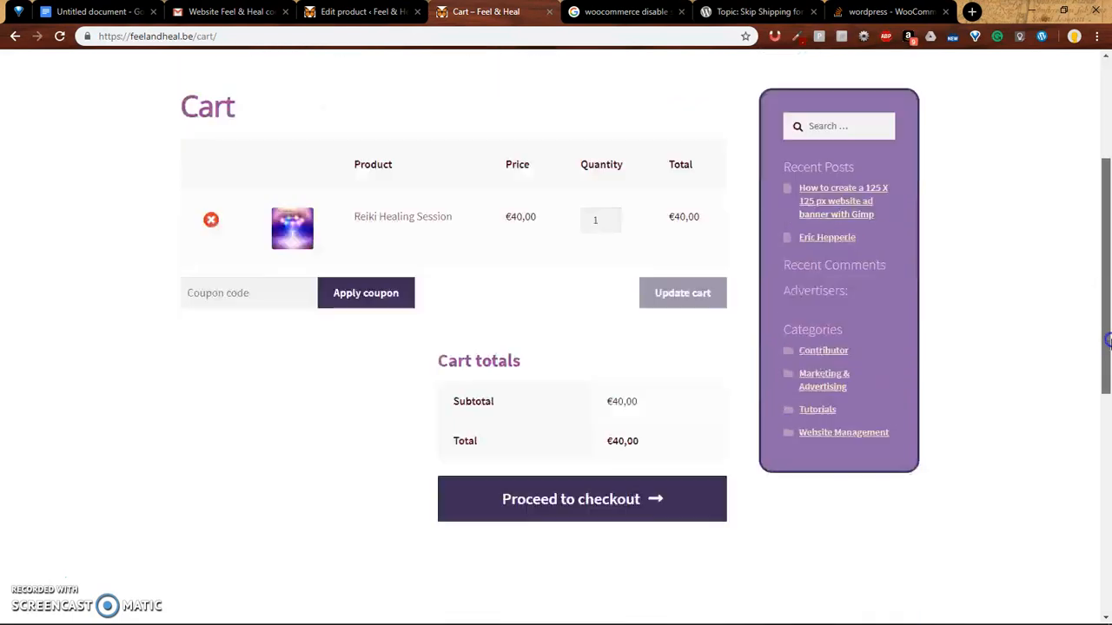
scroll("down", 3)
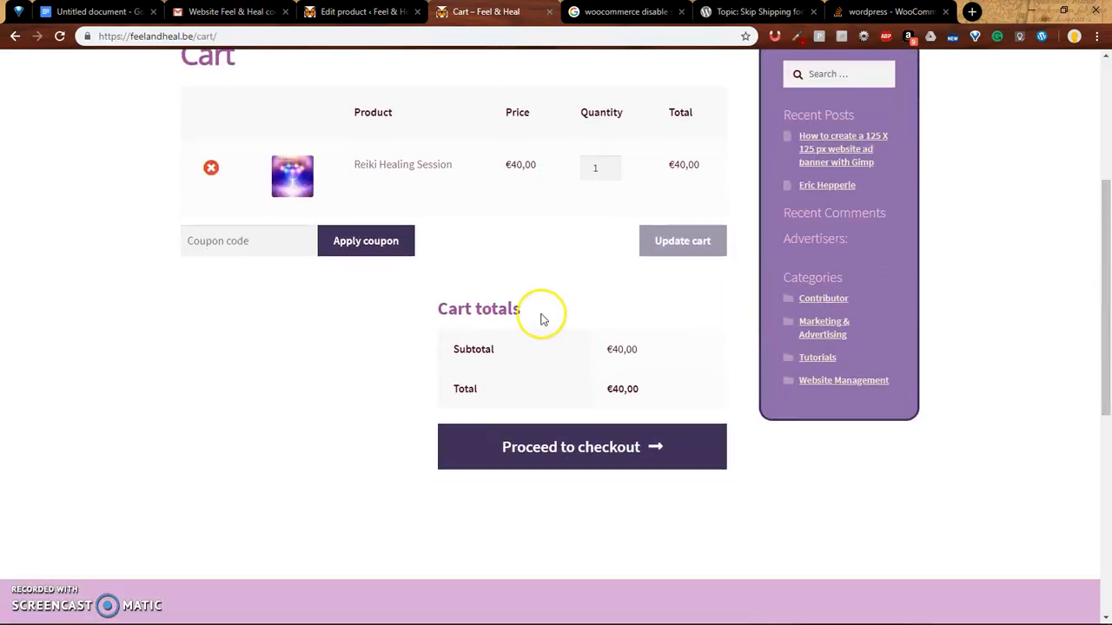
mouse_move(513, 416)
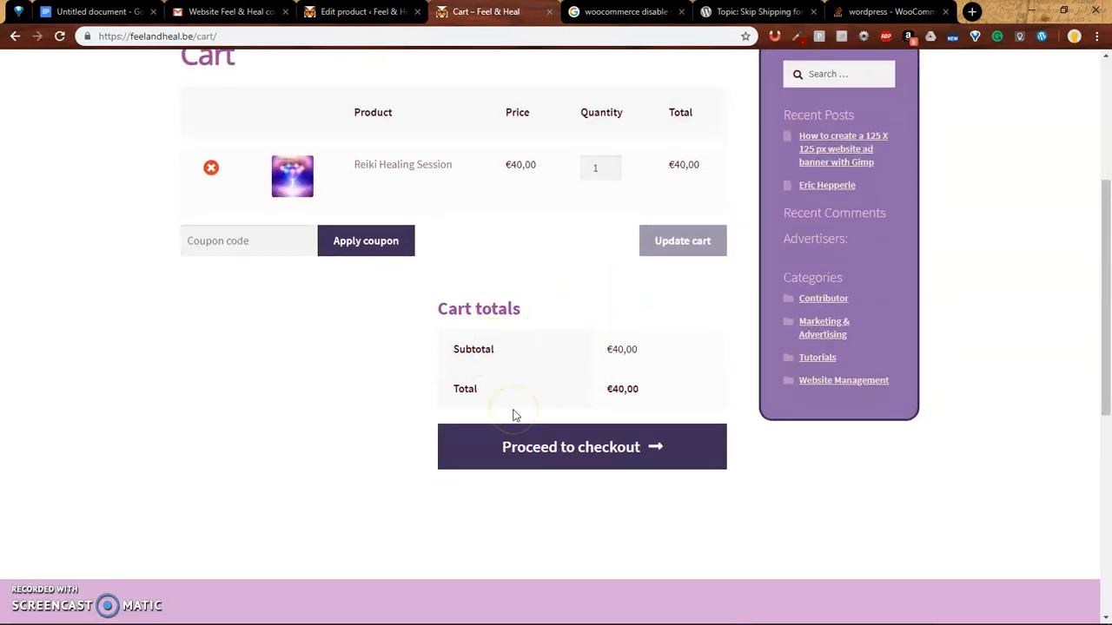